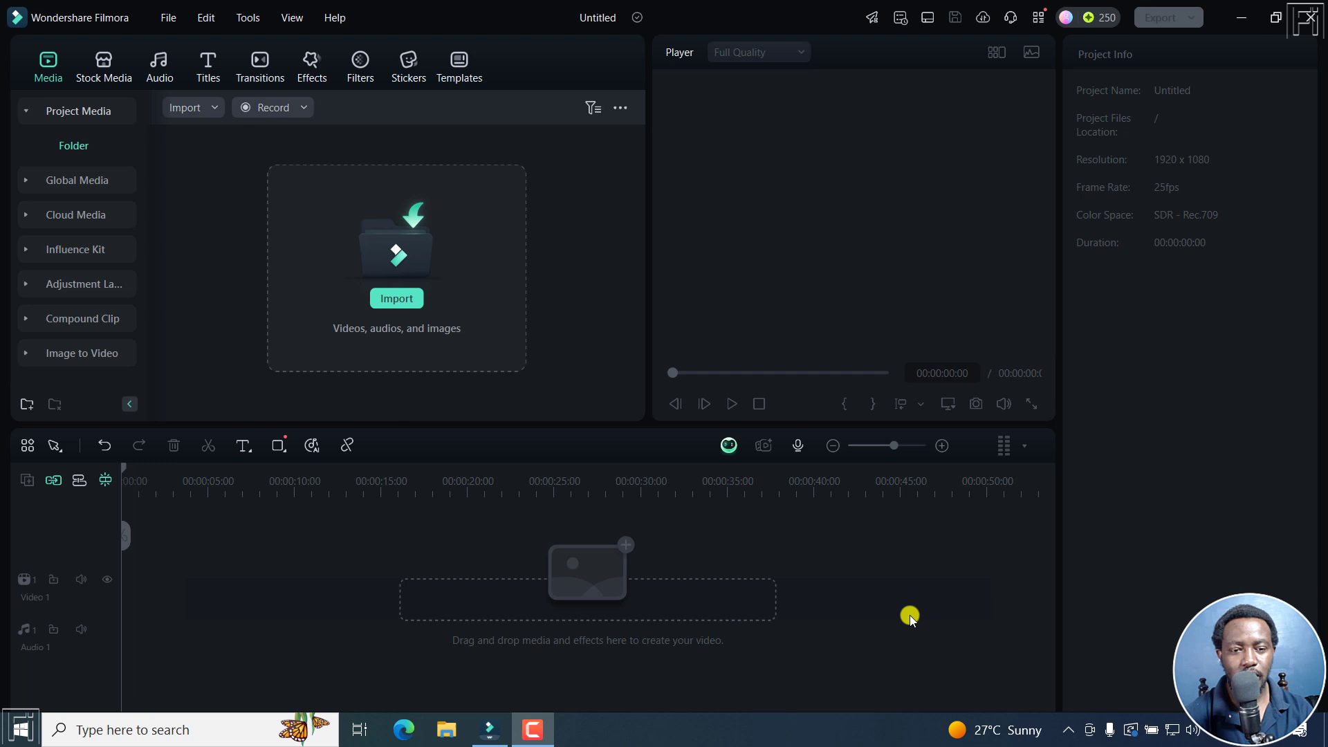
Import Clip 3.mp4 from the Descript Tutorial folder onto the video track and fit the timeline
click(395, 299)
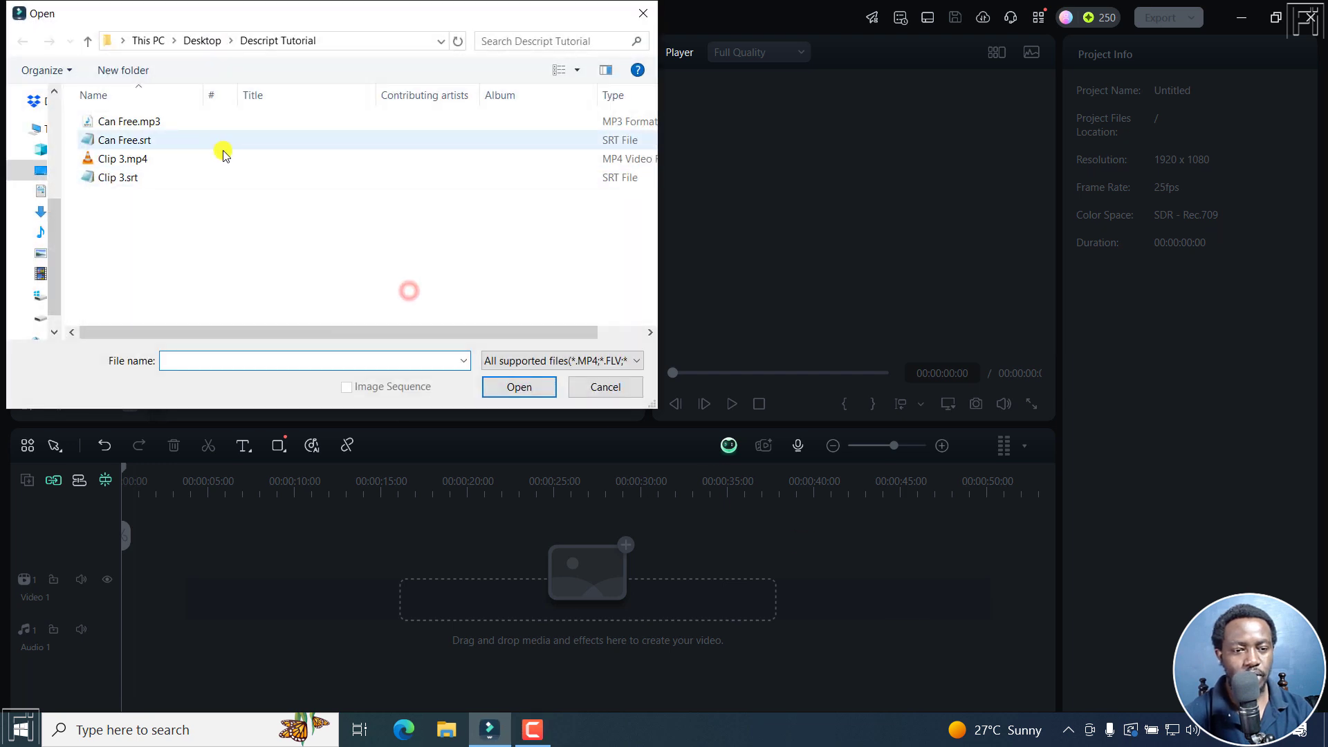
click(519, 387)
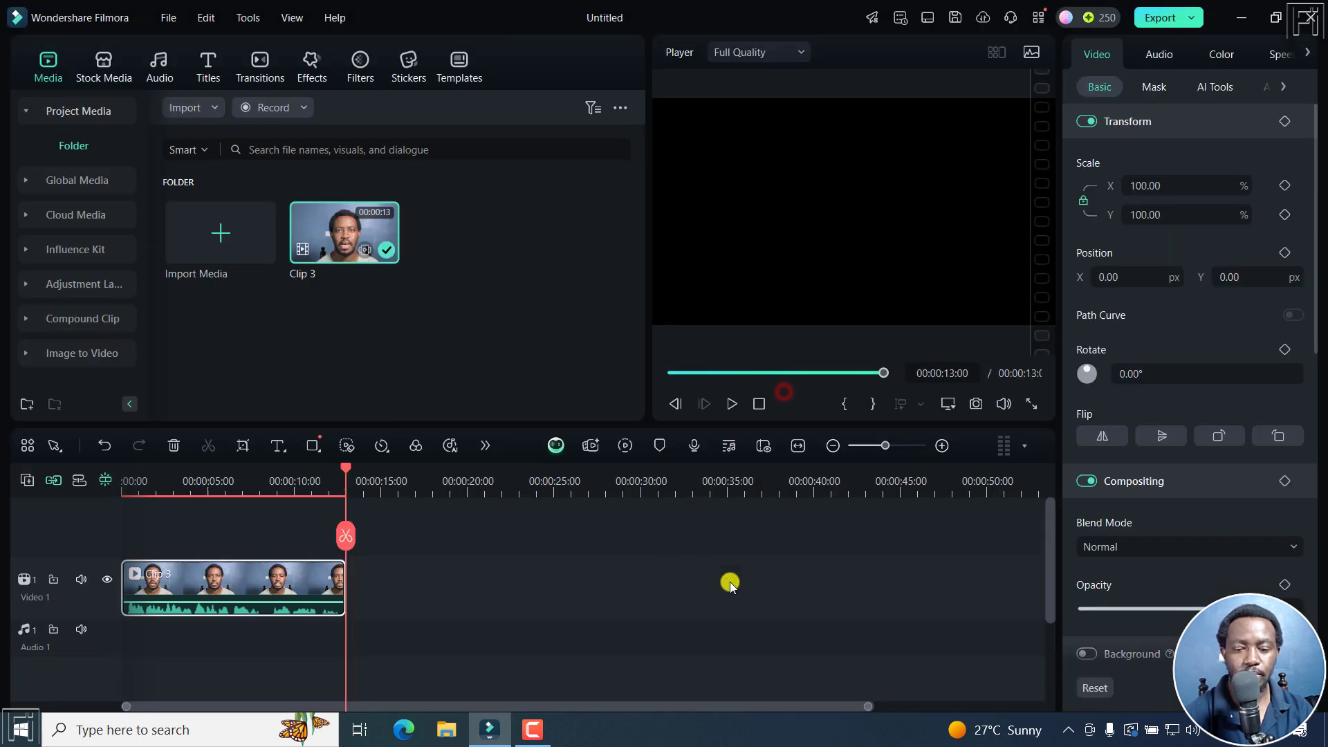
click(796, 445)
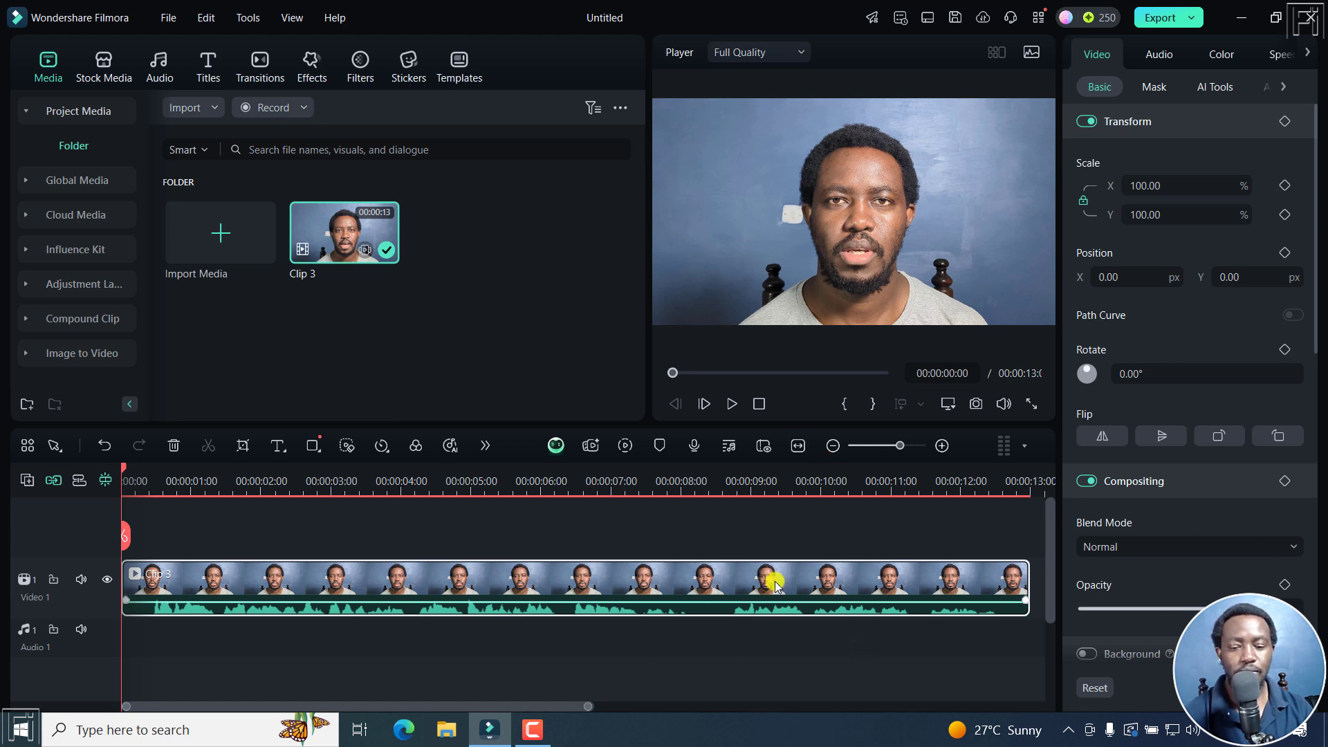
click(732, 404)
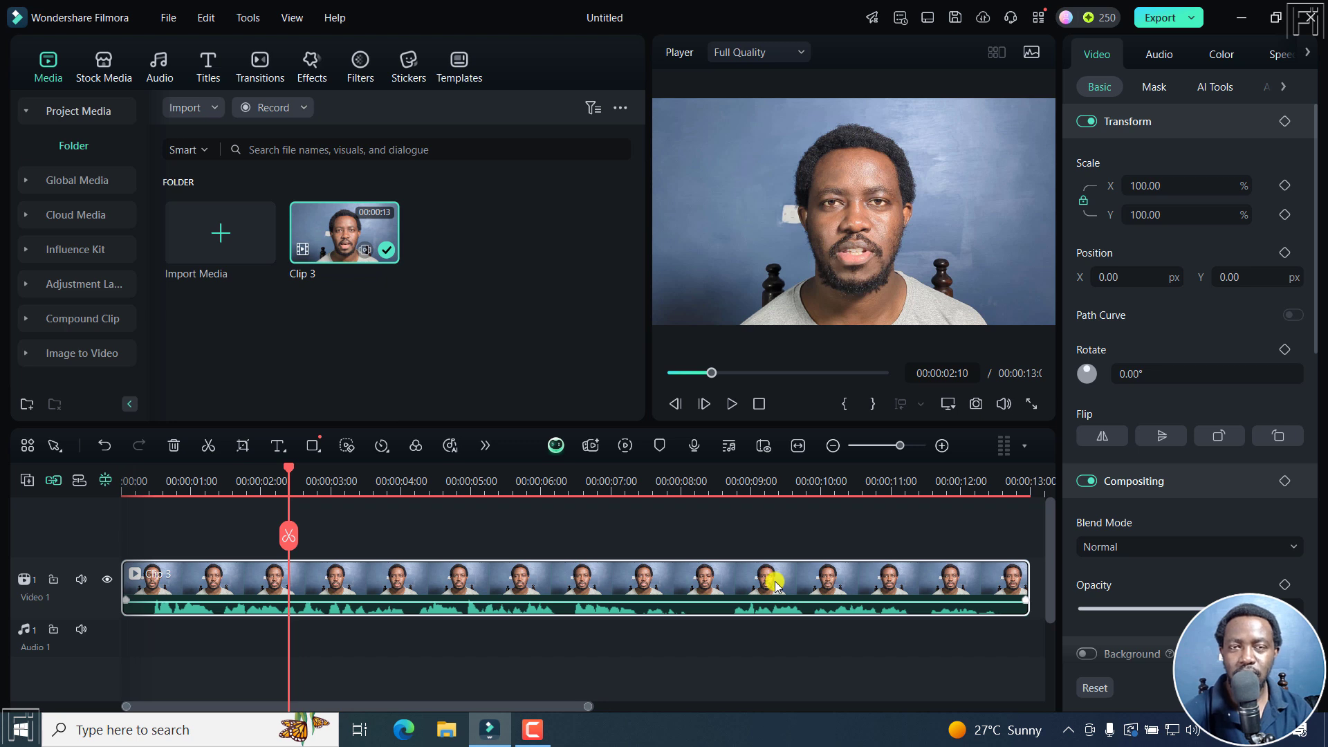
mouse_move(758, 645)
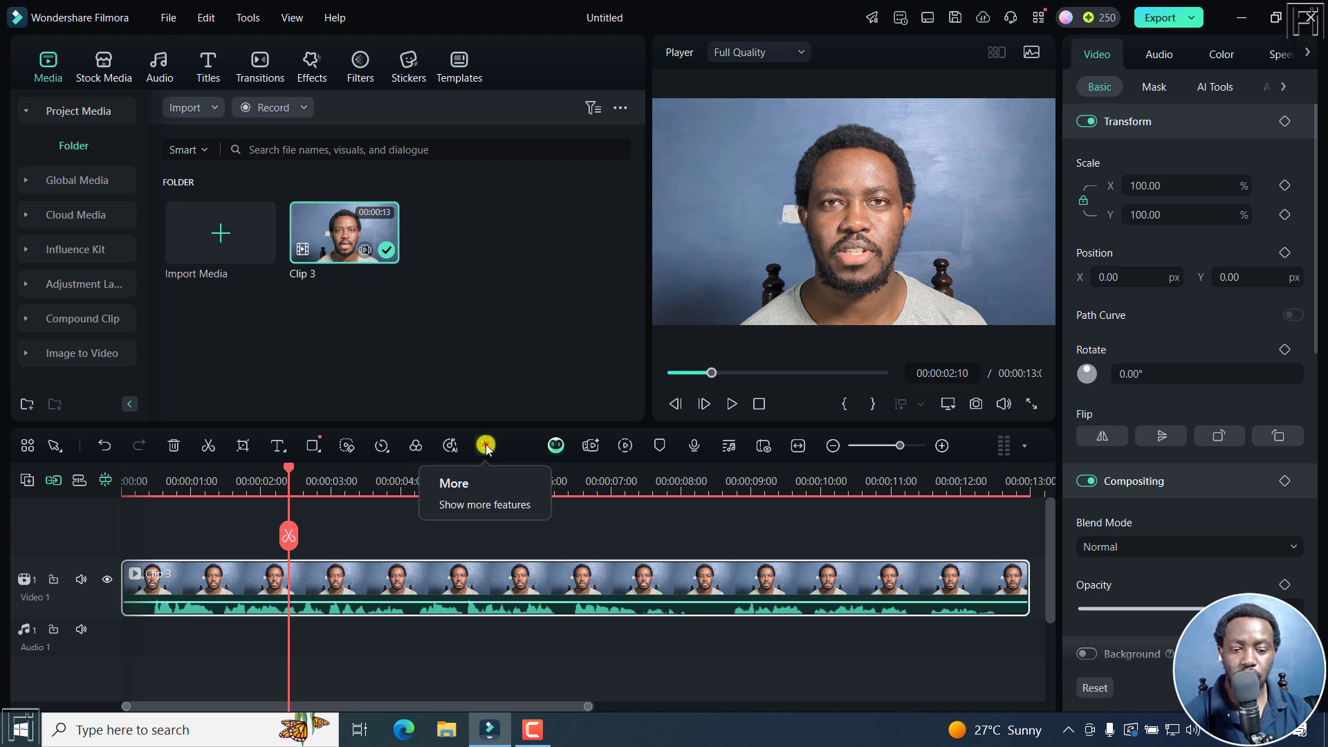
click(484, 446)
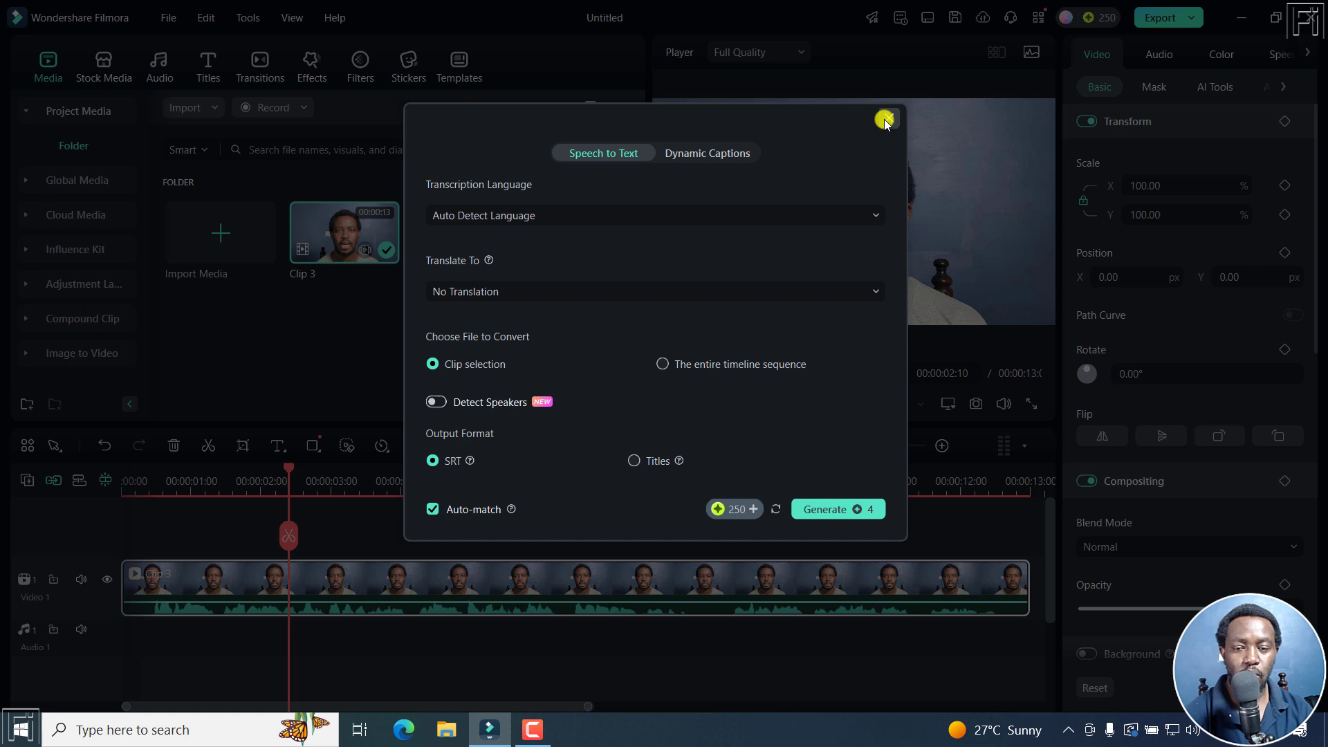
click(885, 119)
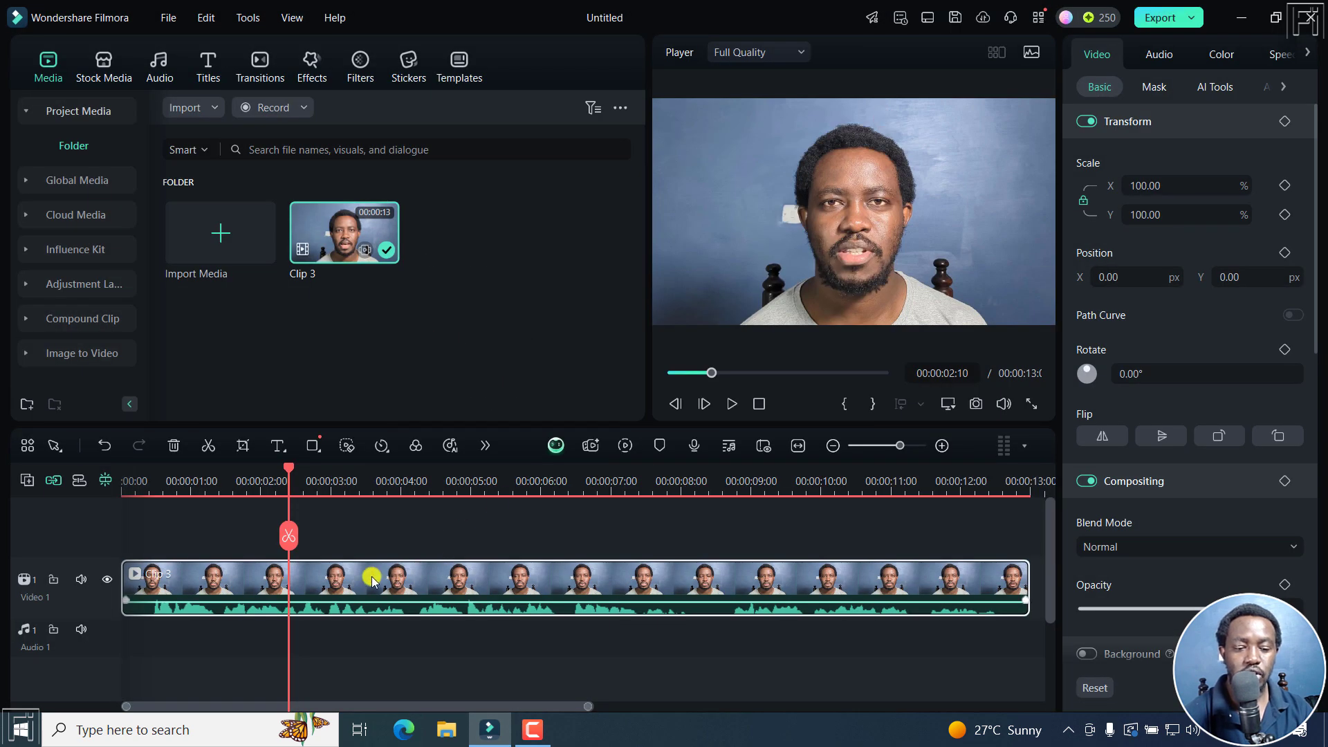
right_click(372, 581)
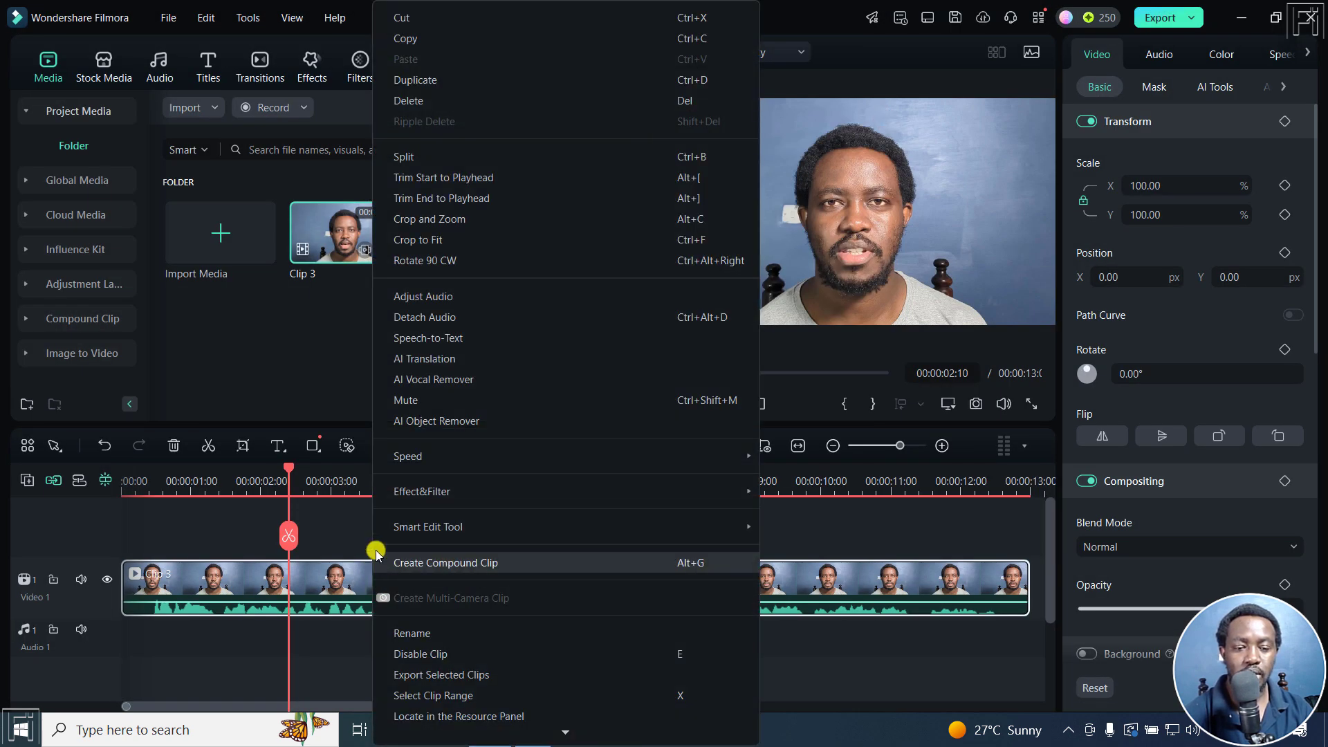
mouse_move(431, 339)
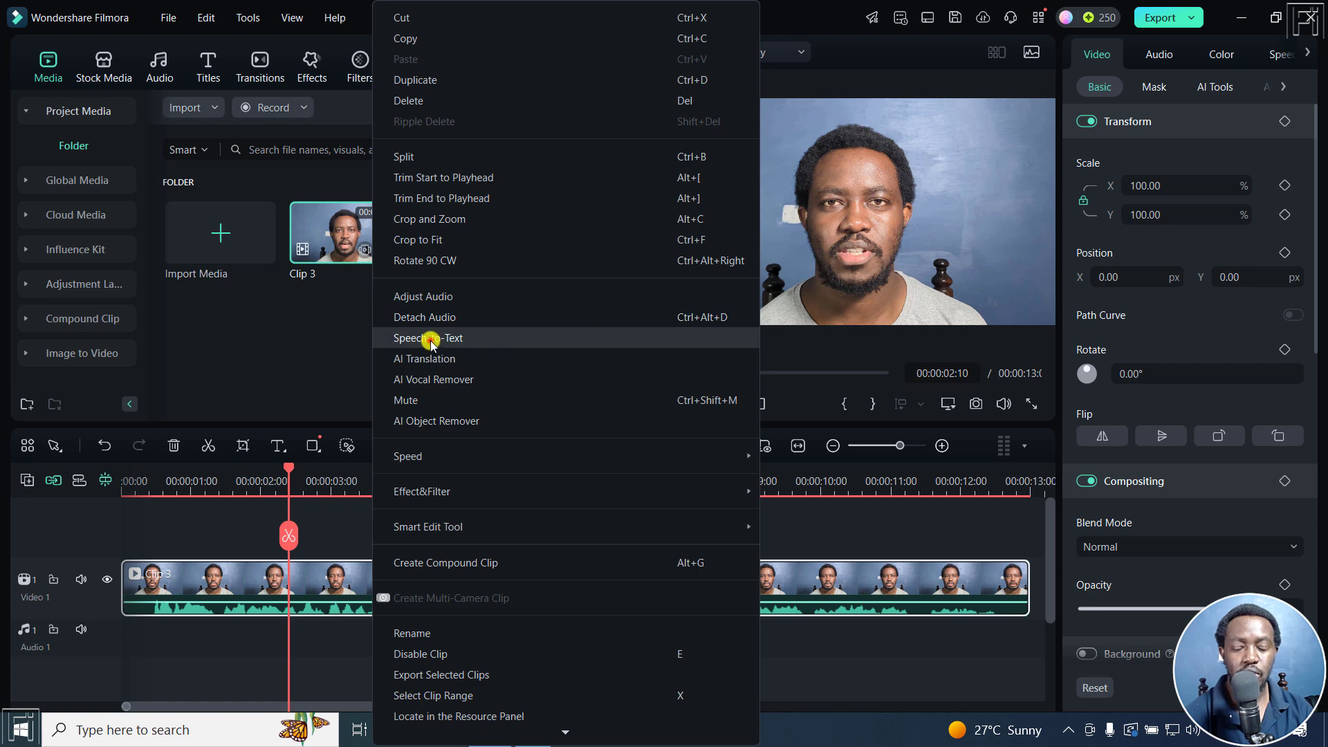
click(428, 338)
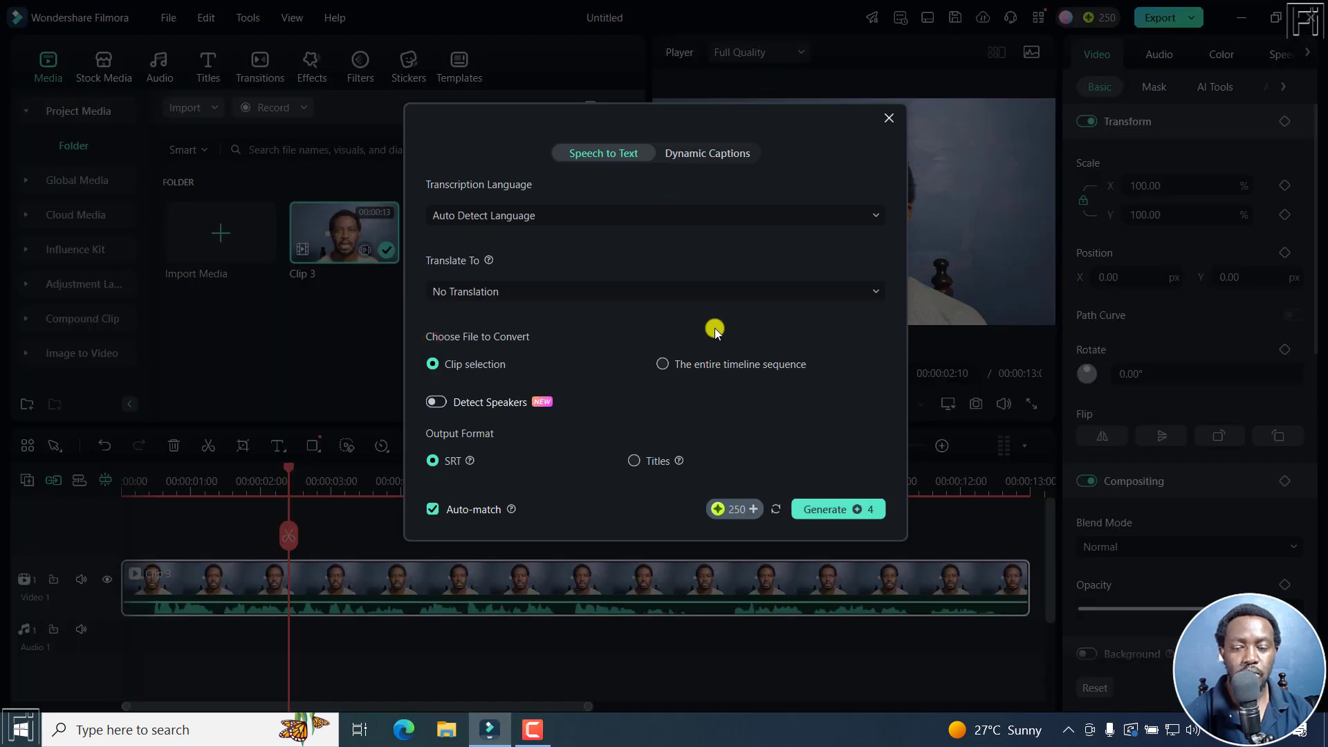
click(888, 118)
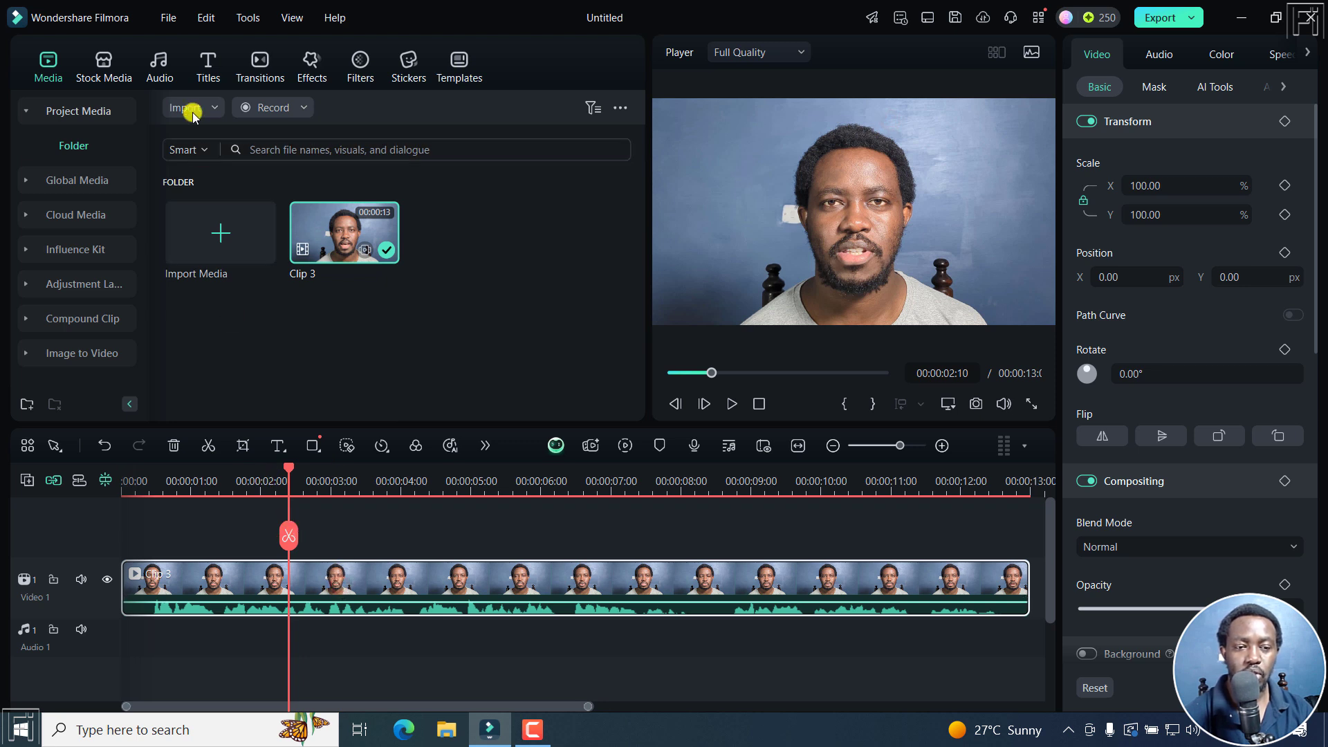
Reach Speech-to-Text for the clip through the Tools > Audio menu
click(246, 18)
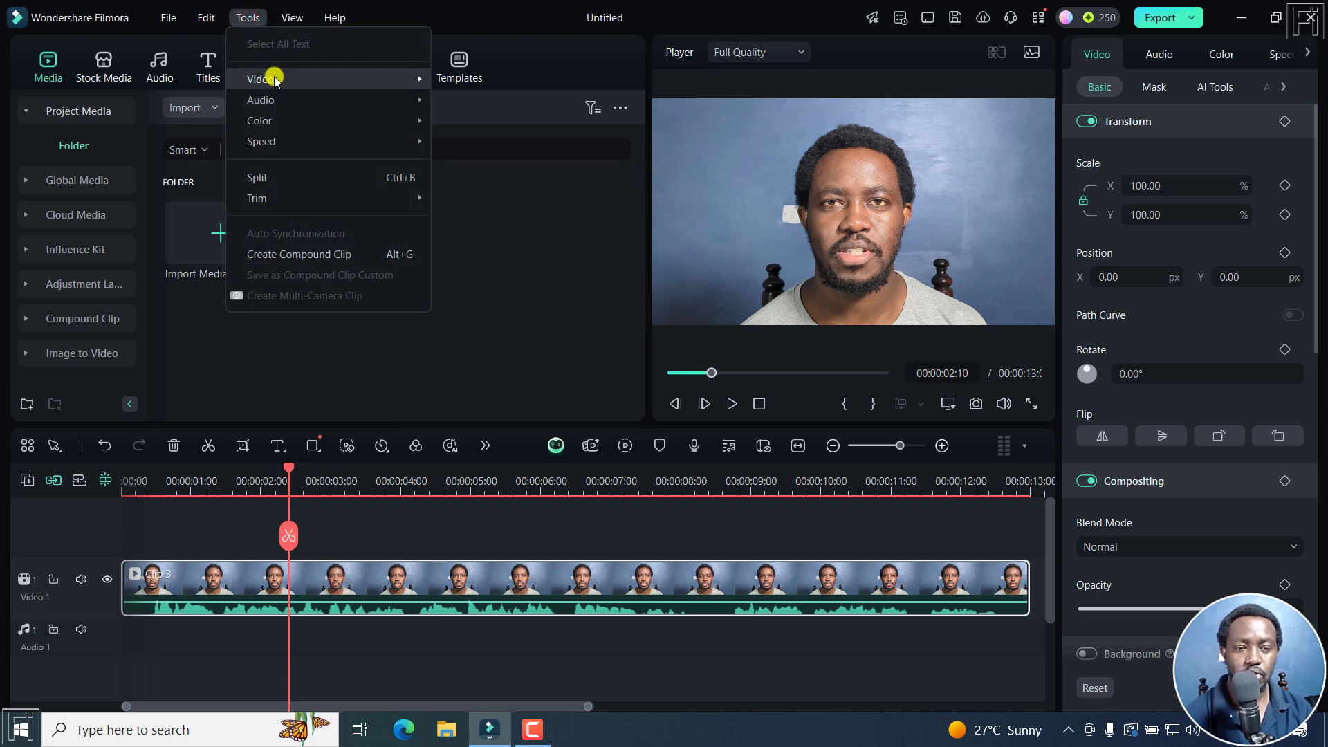
mouse_move(260, 100)
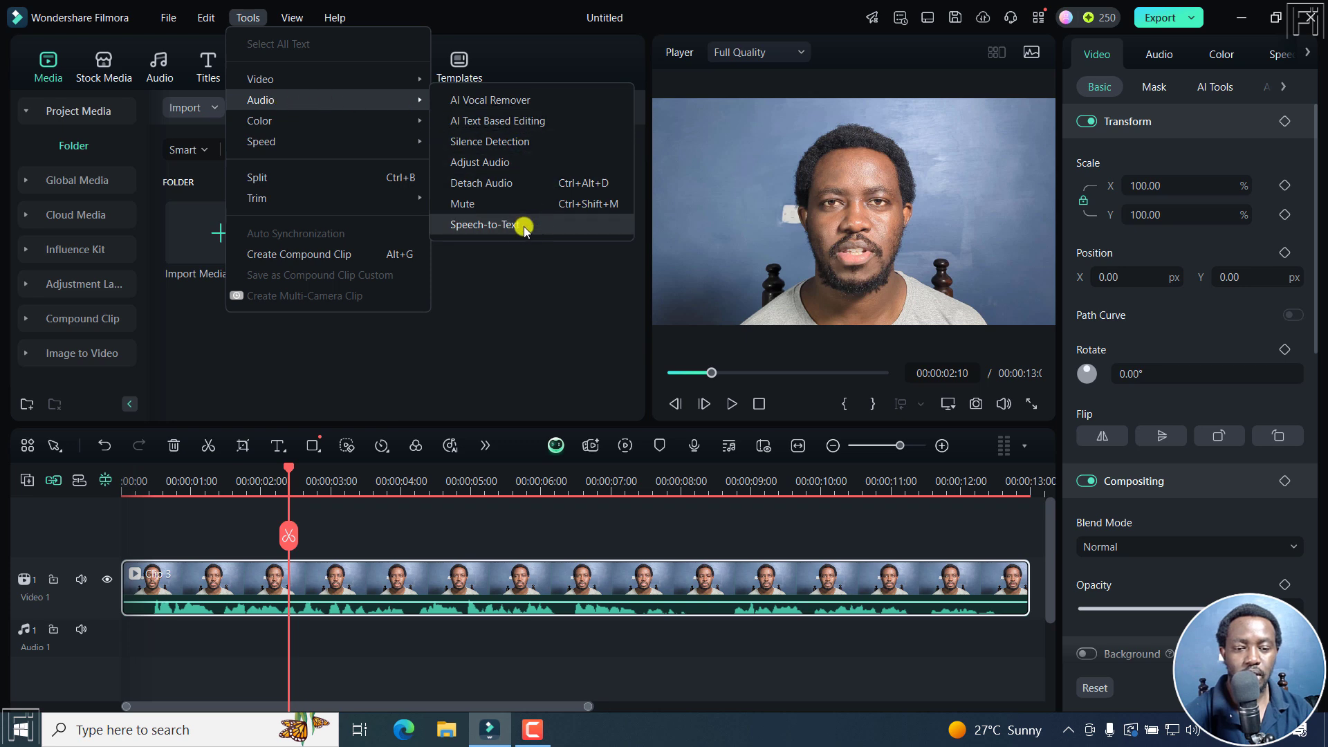
click(485, 225)
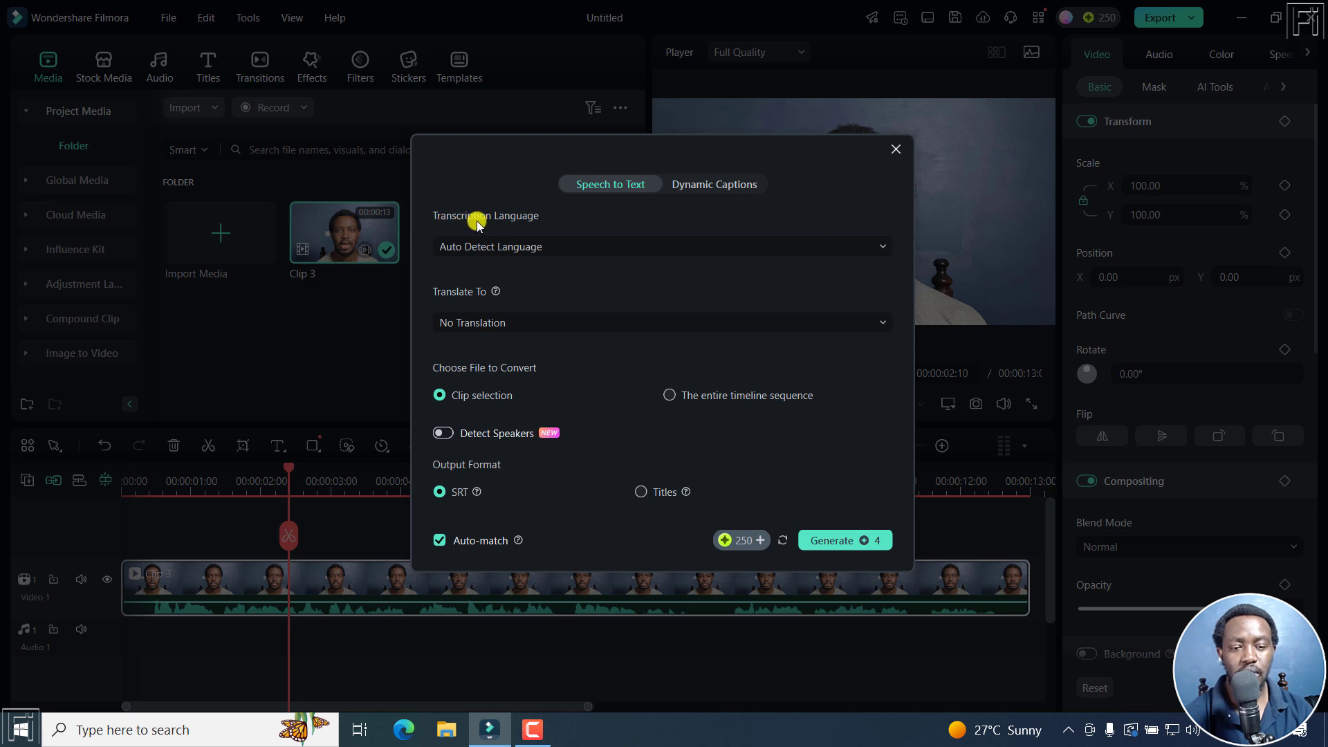
mouse_move(628, 251)
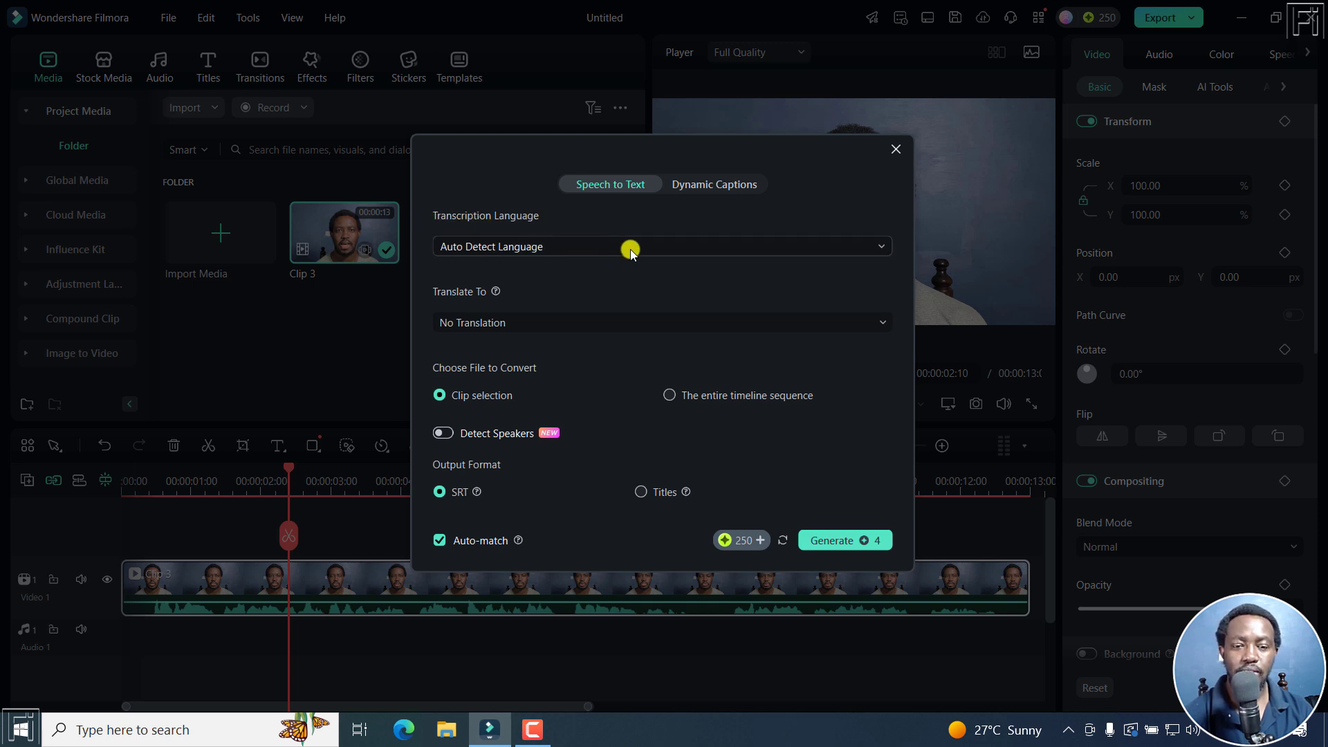
mouse_move(614, 275)
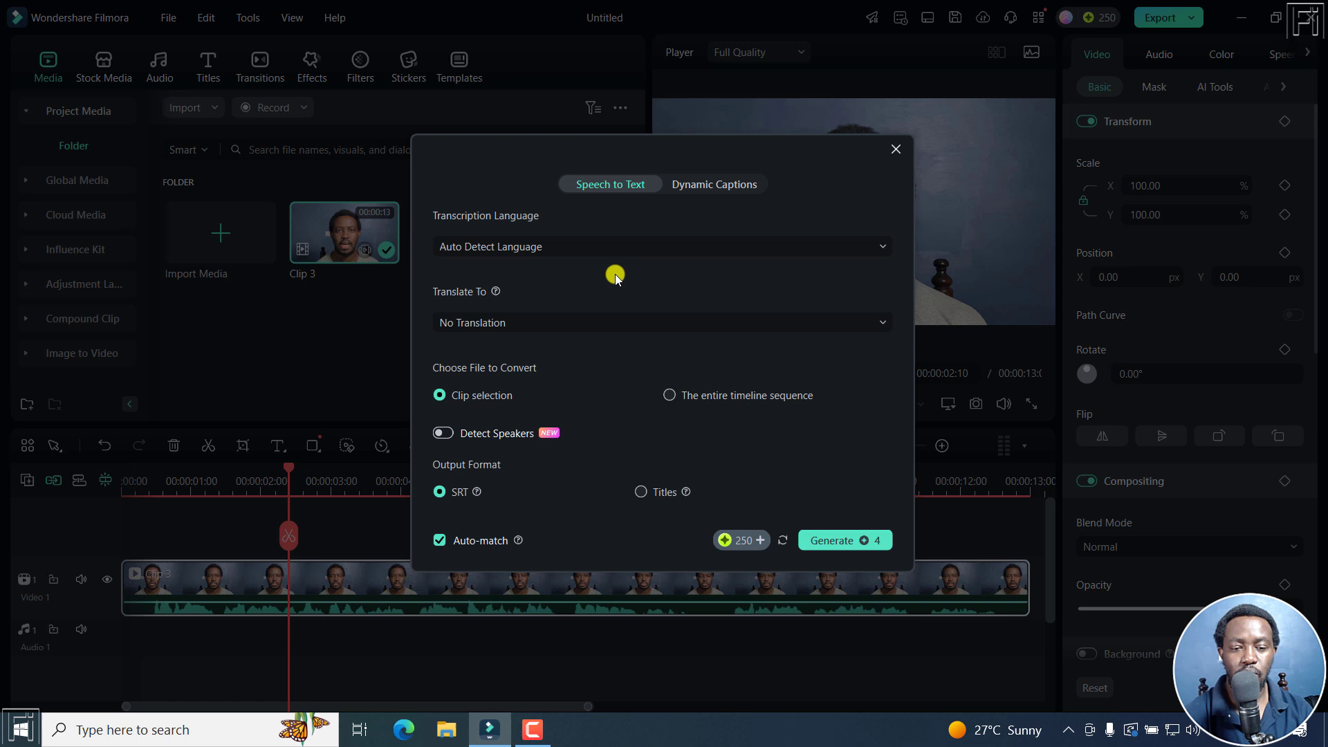
mouse_move(722, 210)
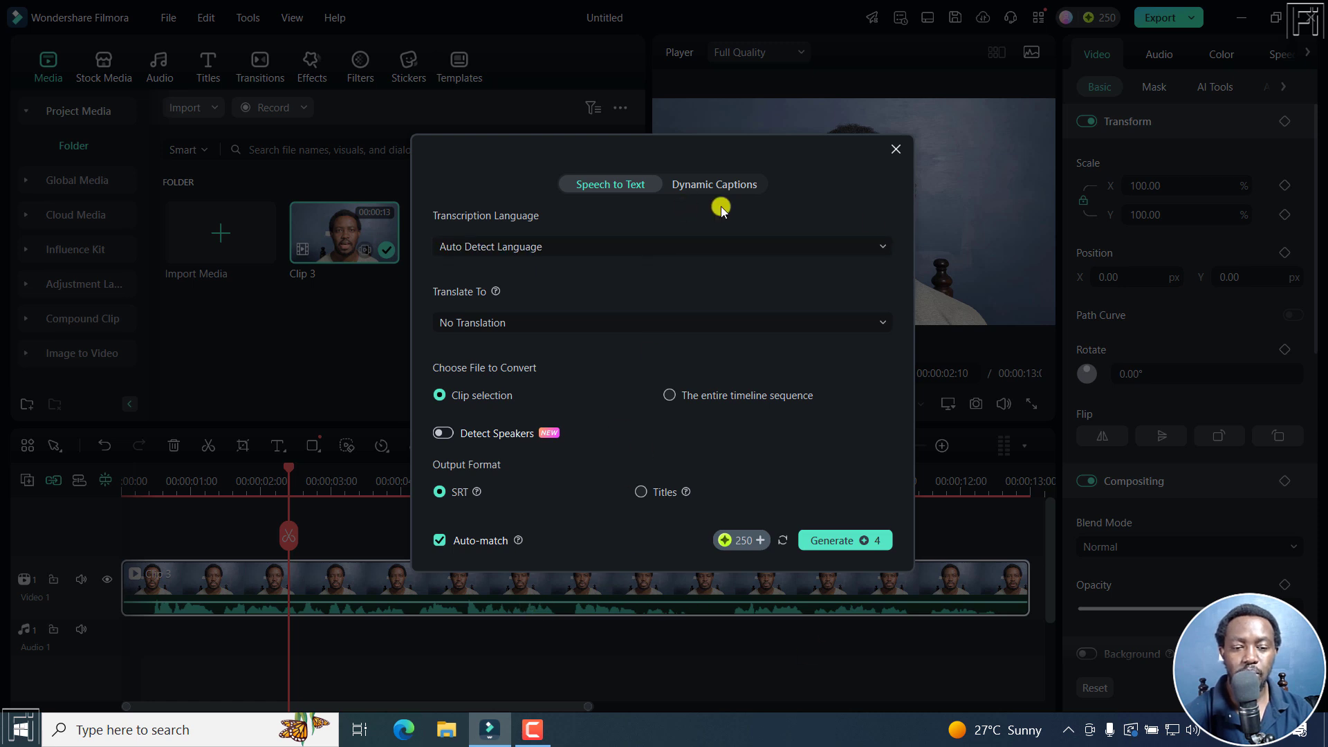
Browse the Transcription Language list and keep Auto Detect Language with No Translation
click(662, 246)
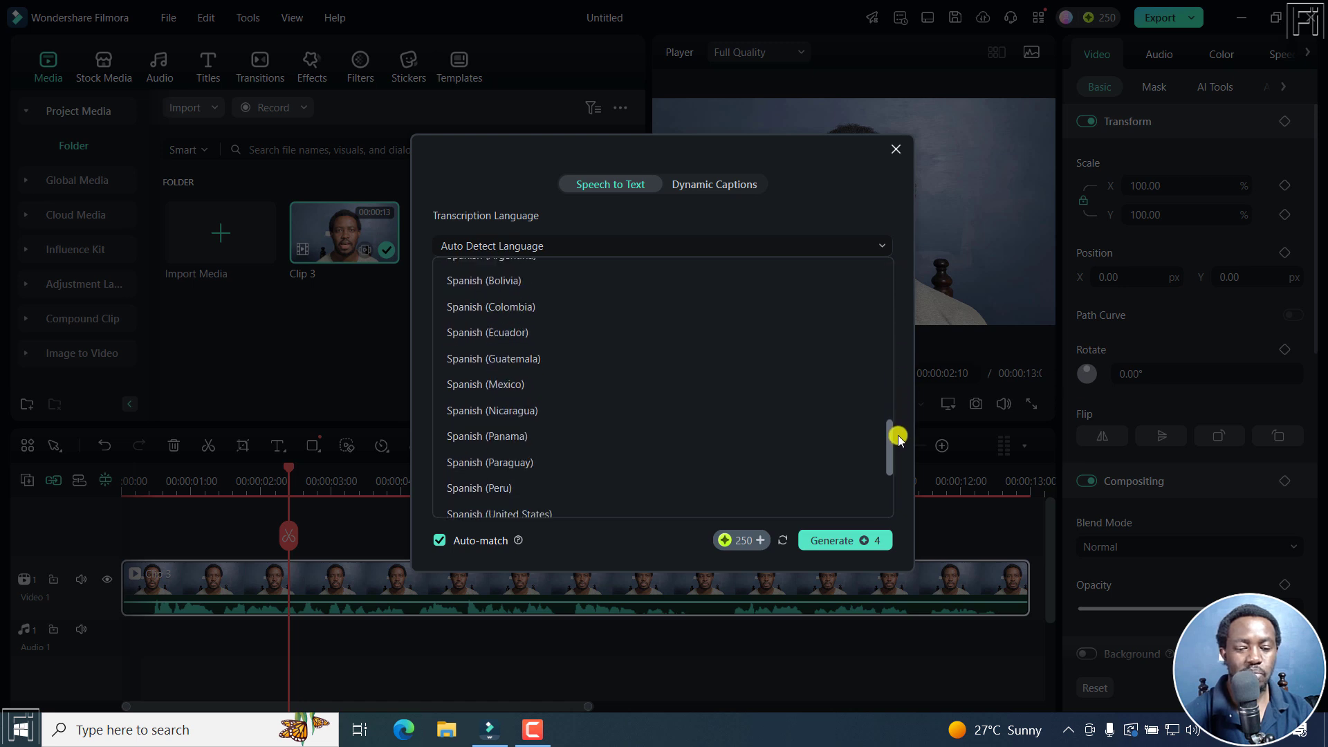
scroll(down, 3)
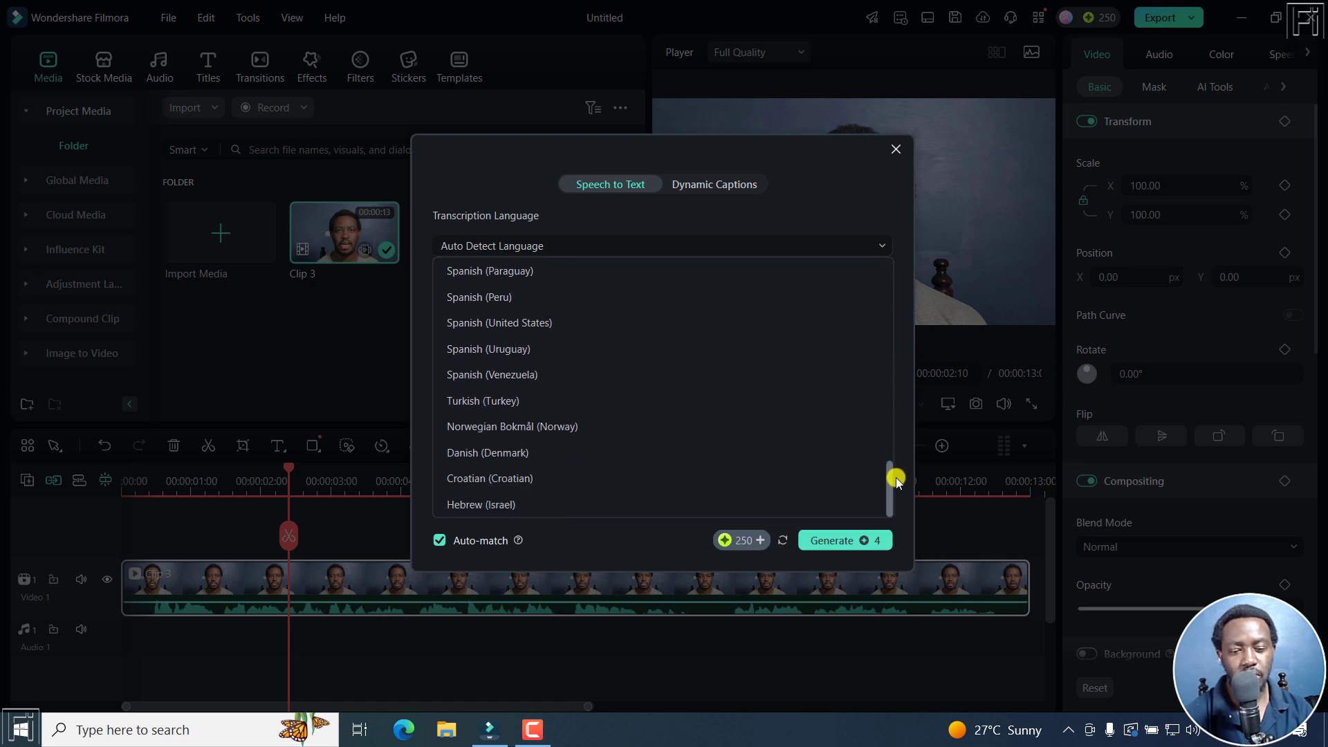
scroll(down, 3)
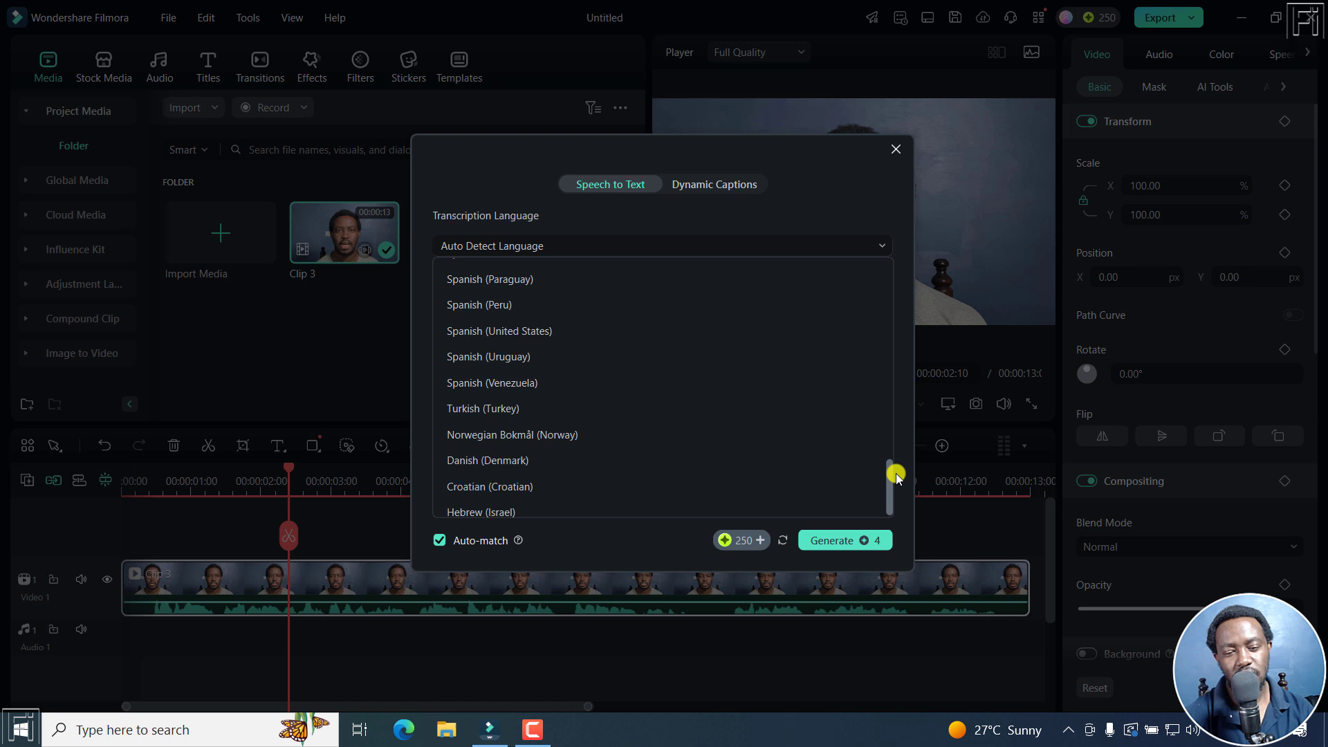
click(858, 216)
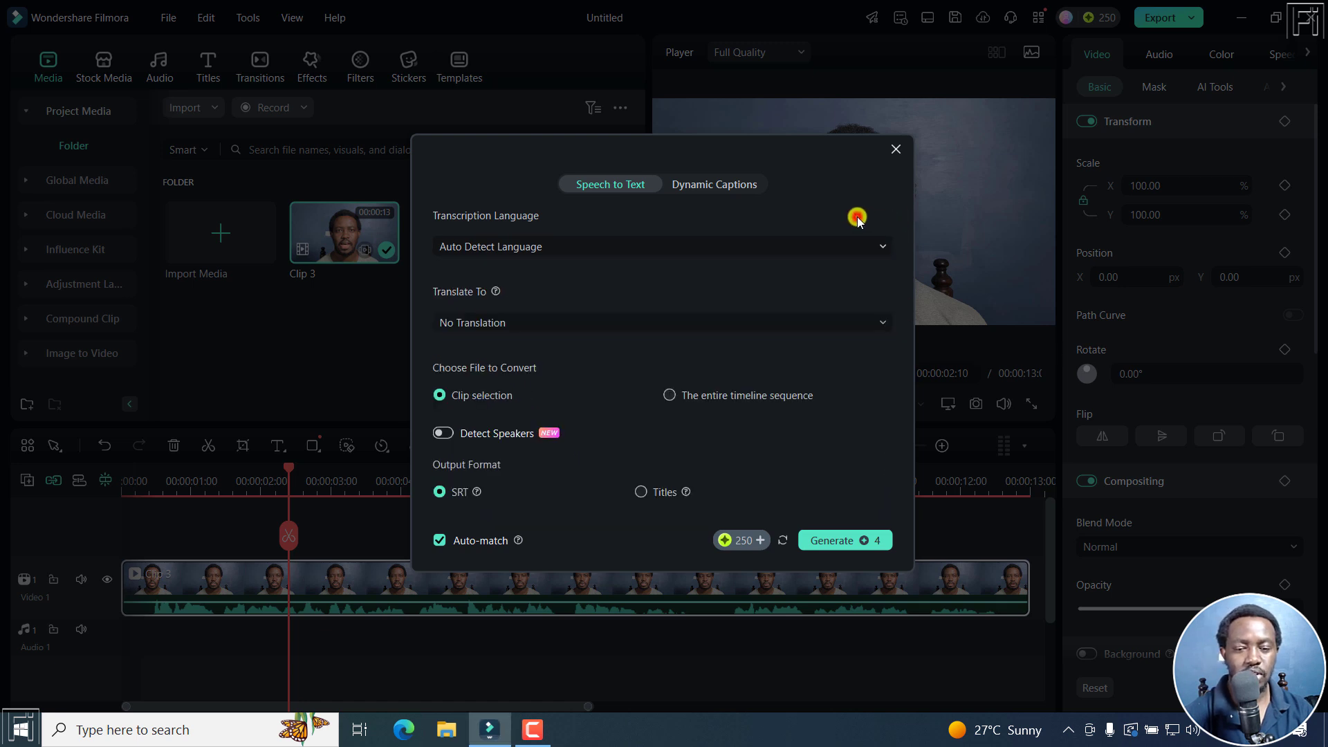
mouse_move(656, 333)
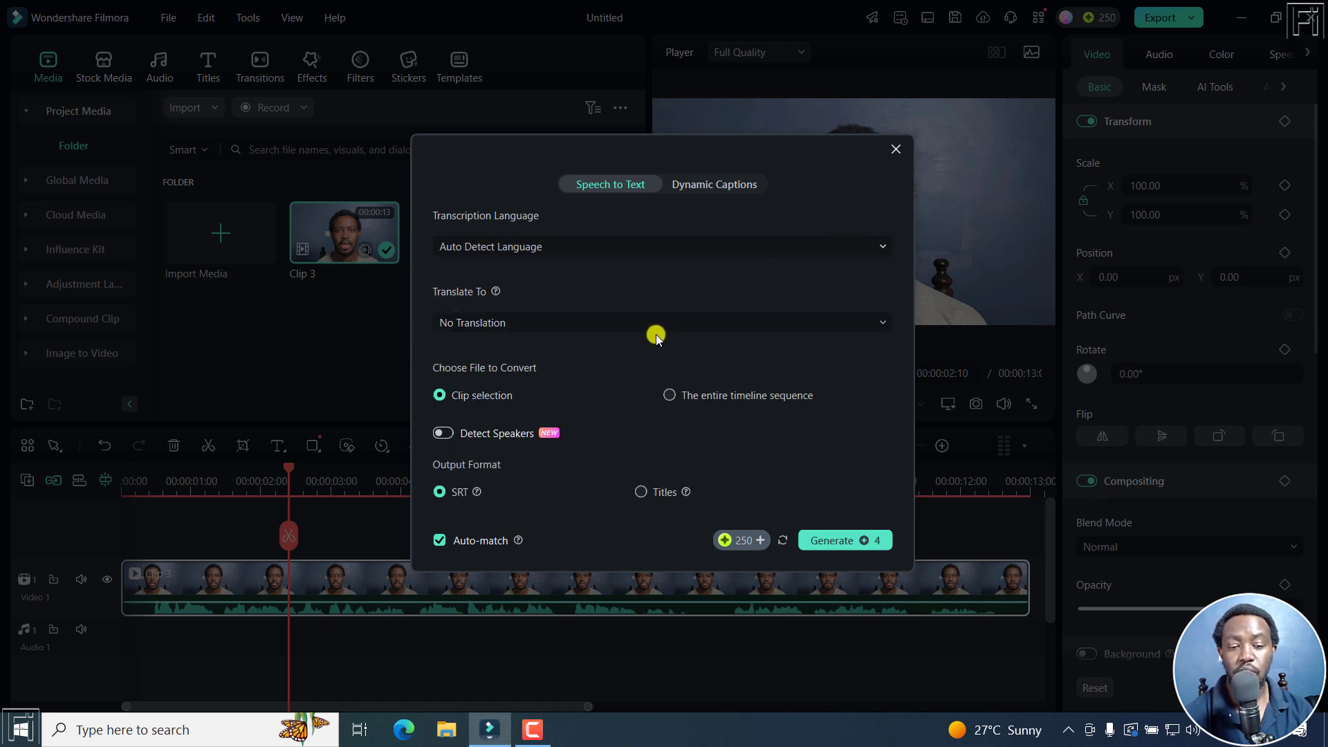
mouse_move(422, 324)
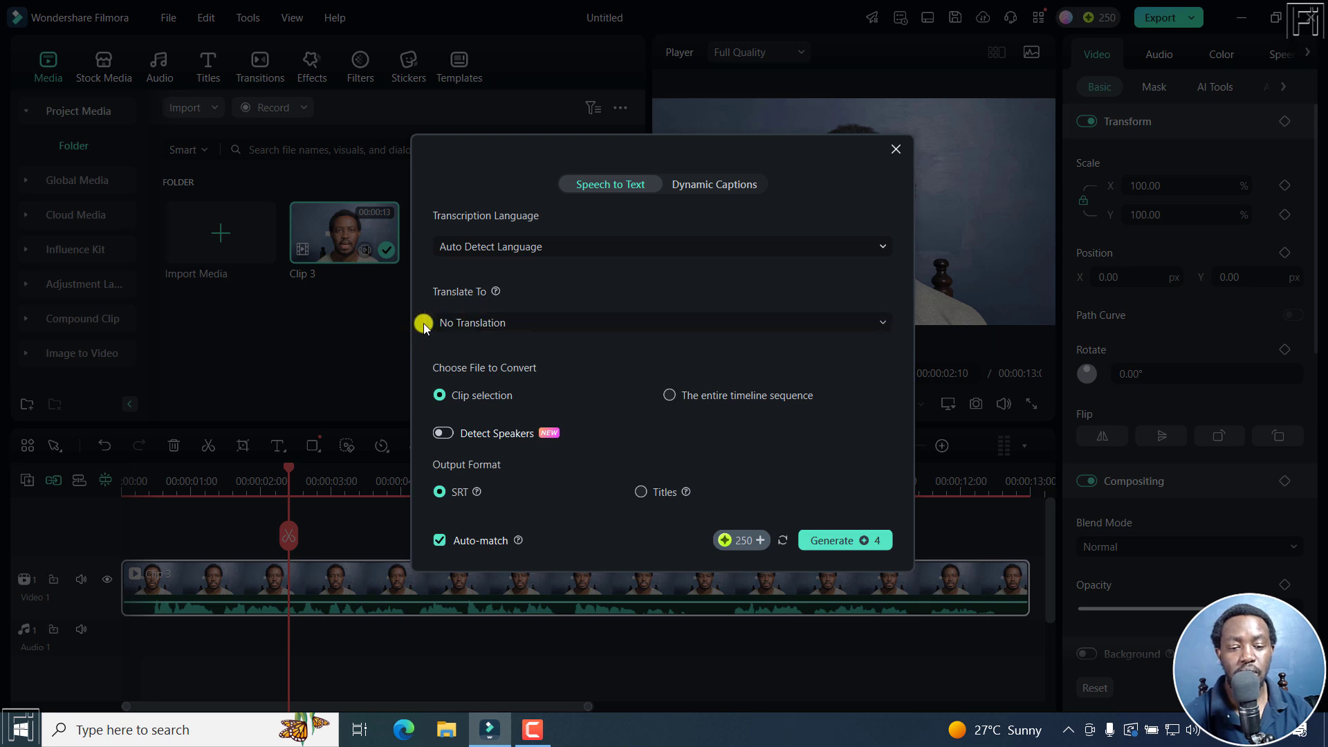
mouse_move(527, 376)
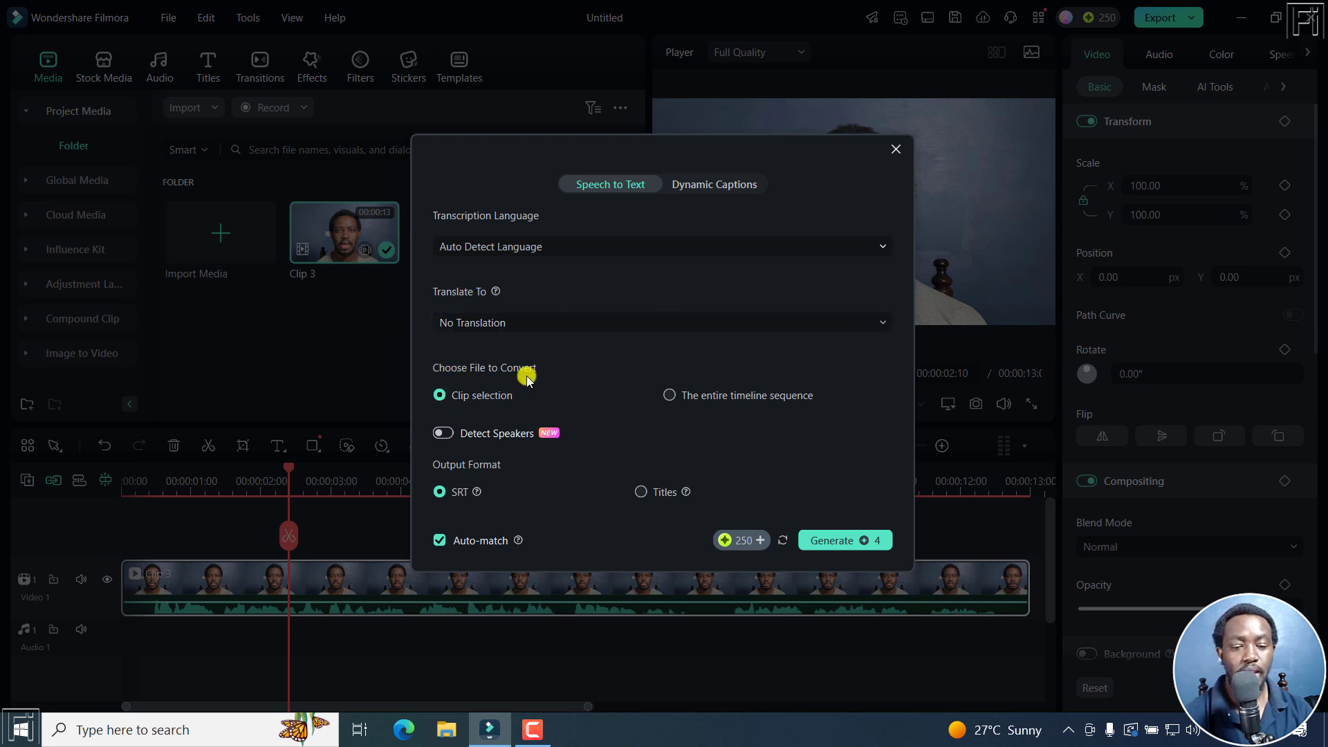
mouse_move(631, 364)
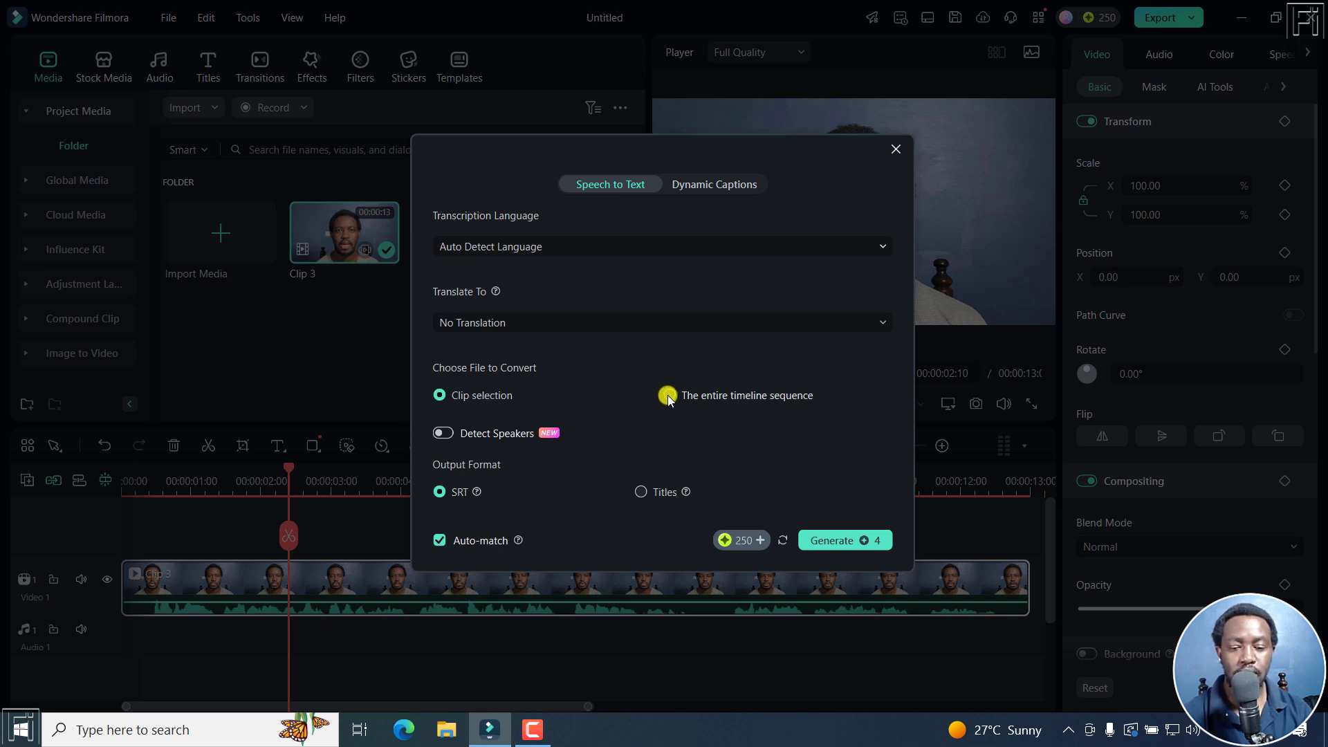
Transcribe the entire timeline sequence, Detect Speakers off, SRT output with Auto-match on
click(670, 396)
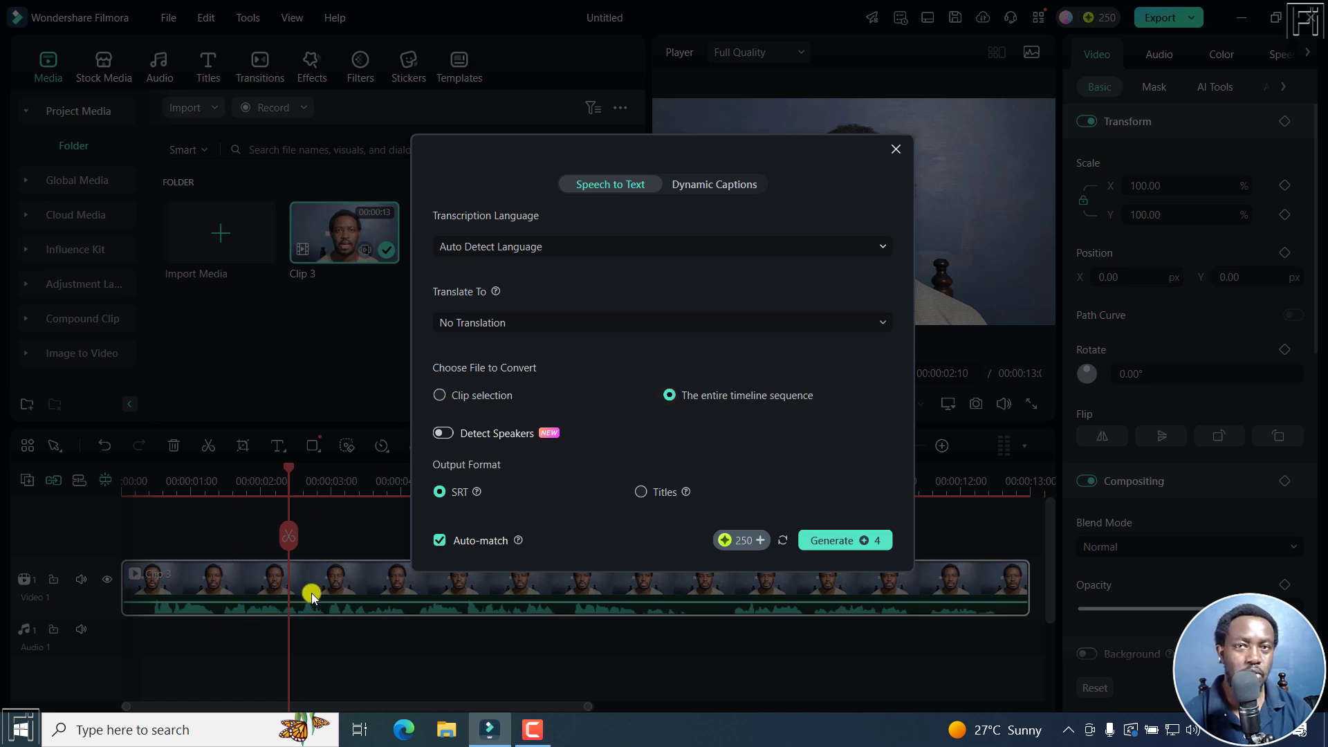
mouse_move(286, 588)
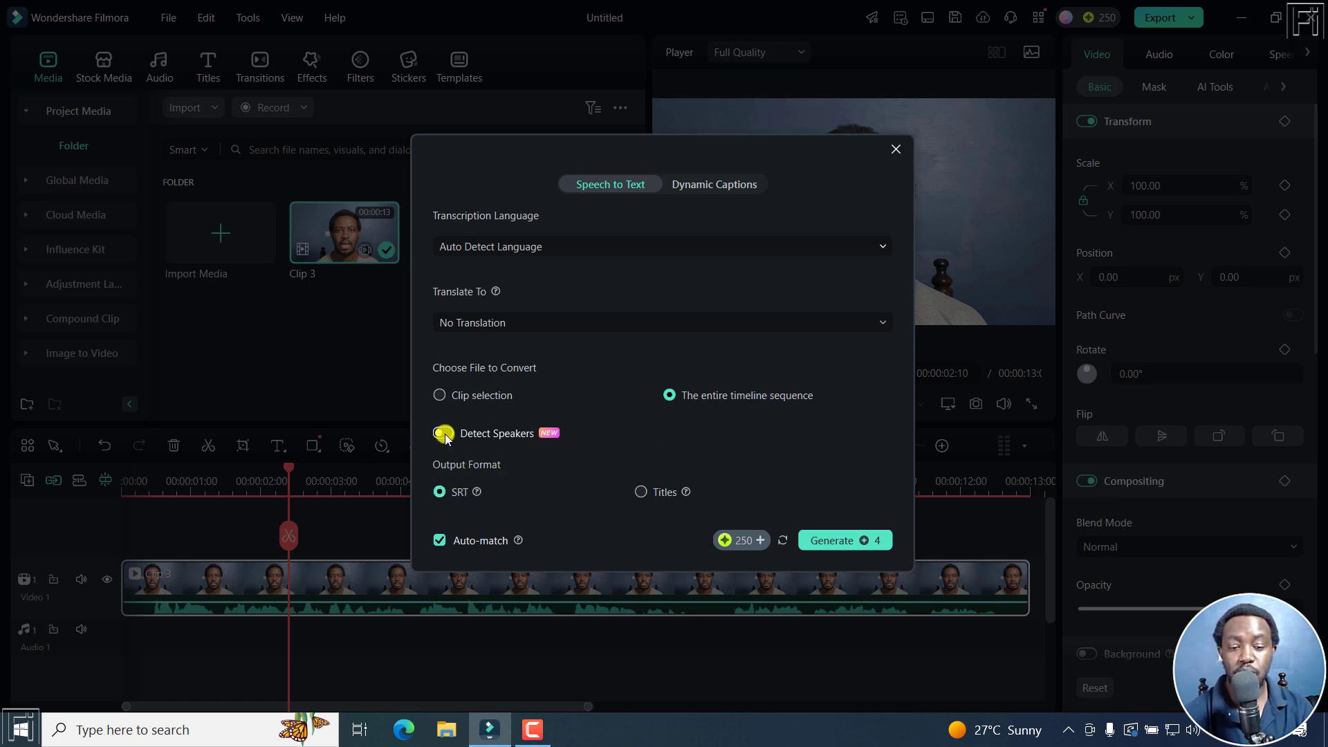
click(443, 433)
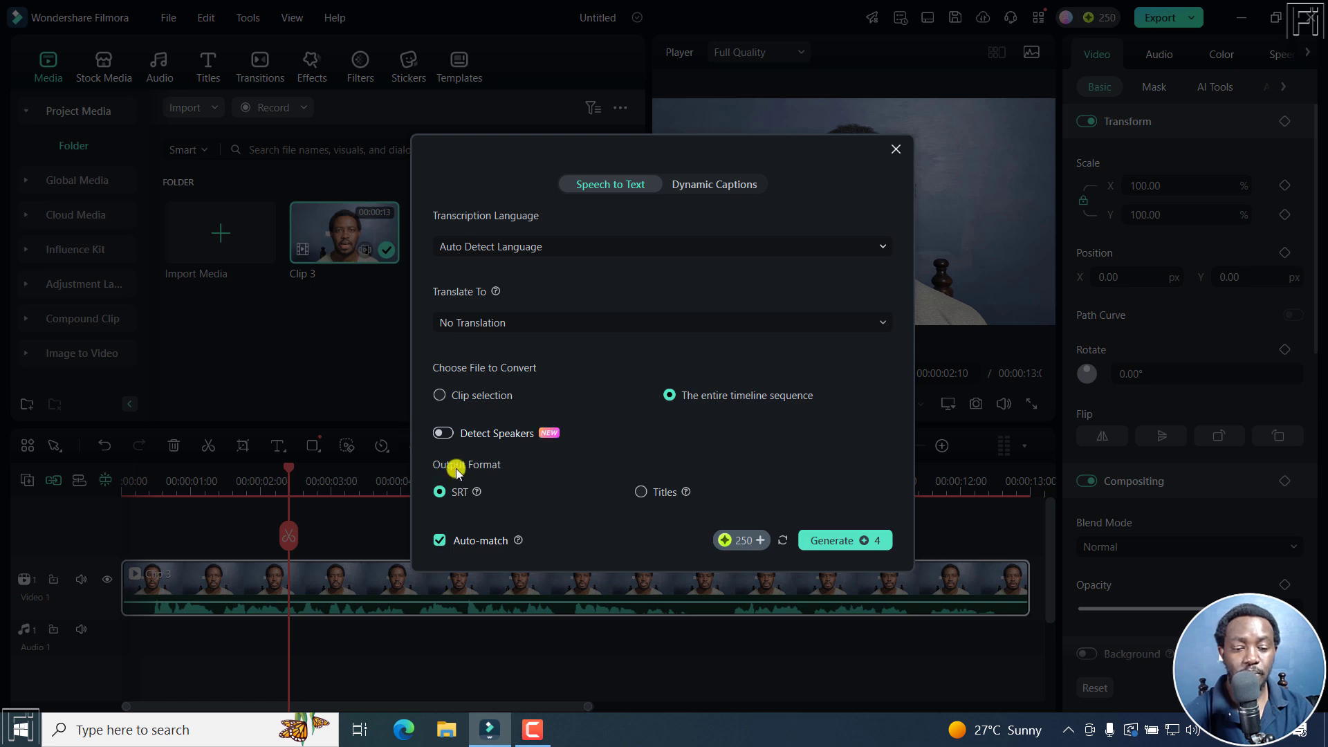
mouse_move(440, 492)
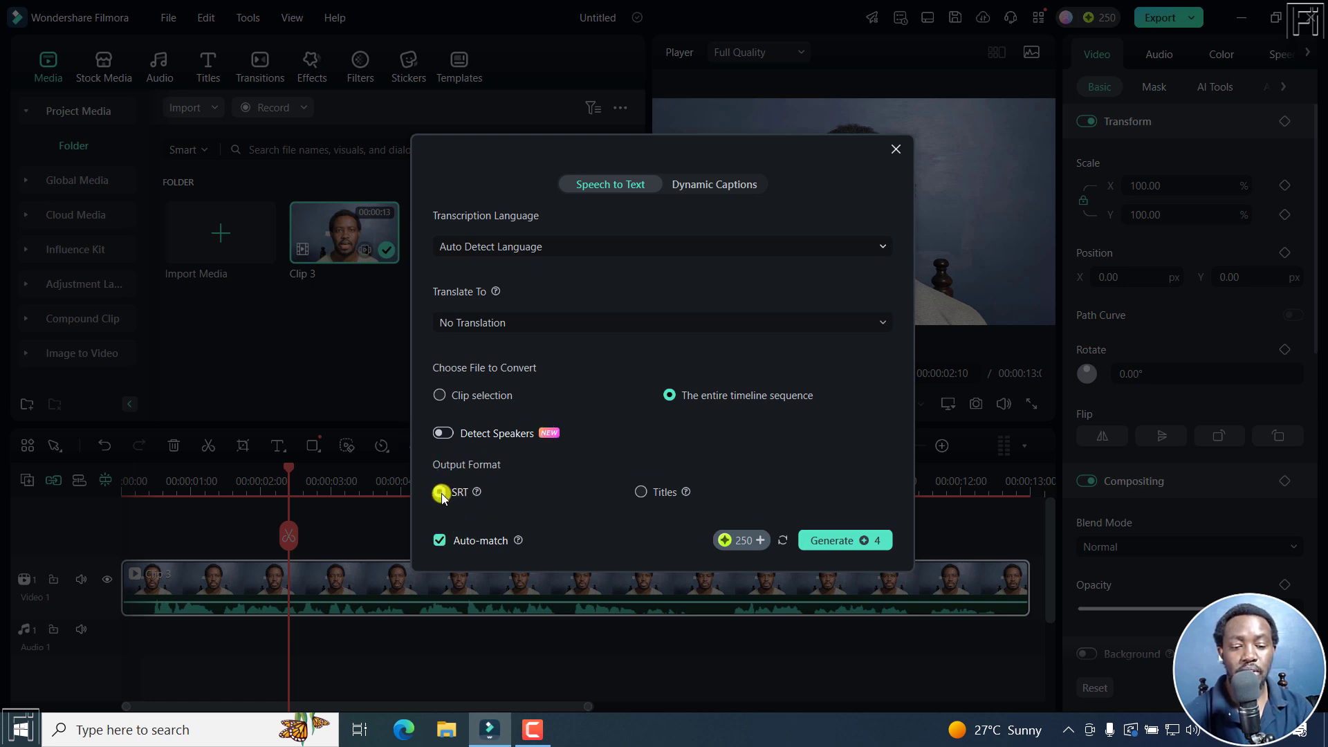
click(640, 493)
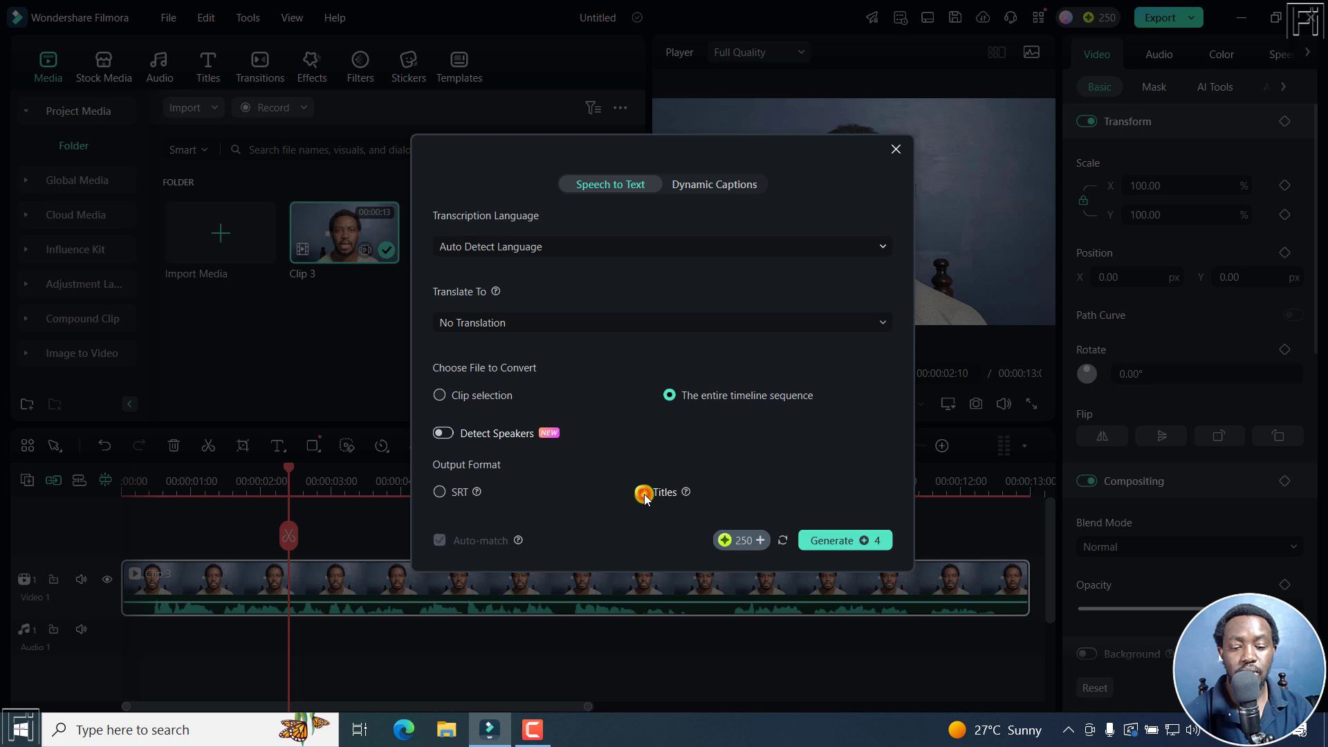
click(440, 492)
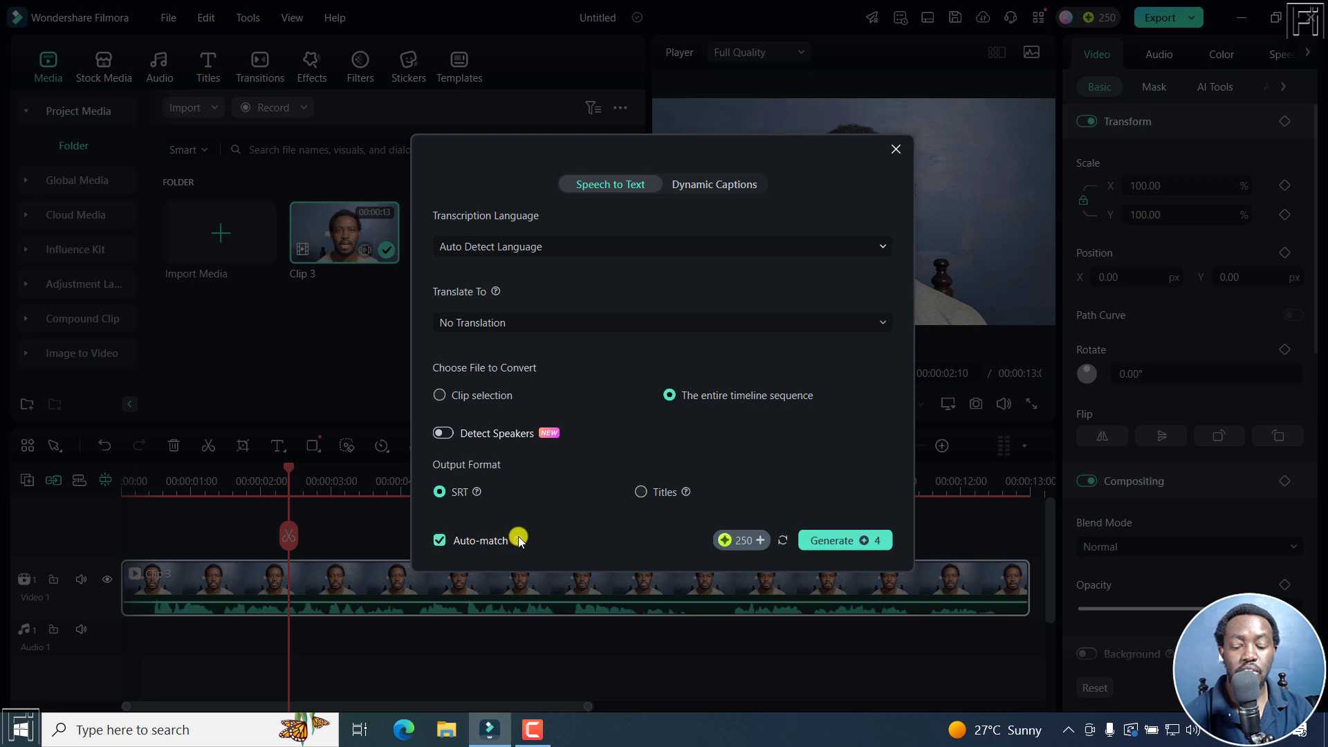
mouse_move(518, 540)
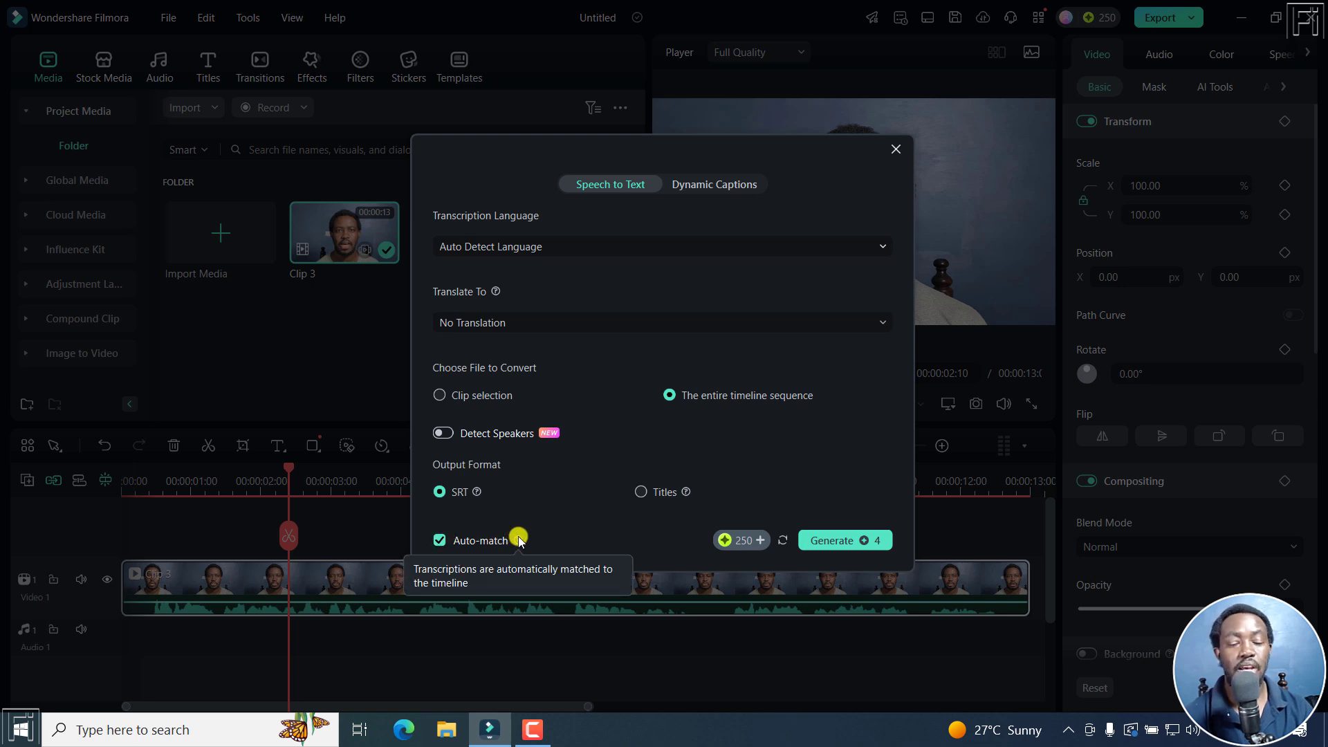
mouse_move(526, 543)
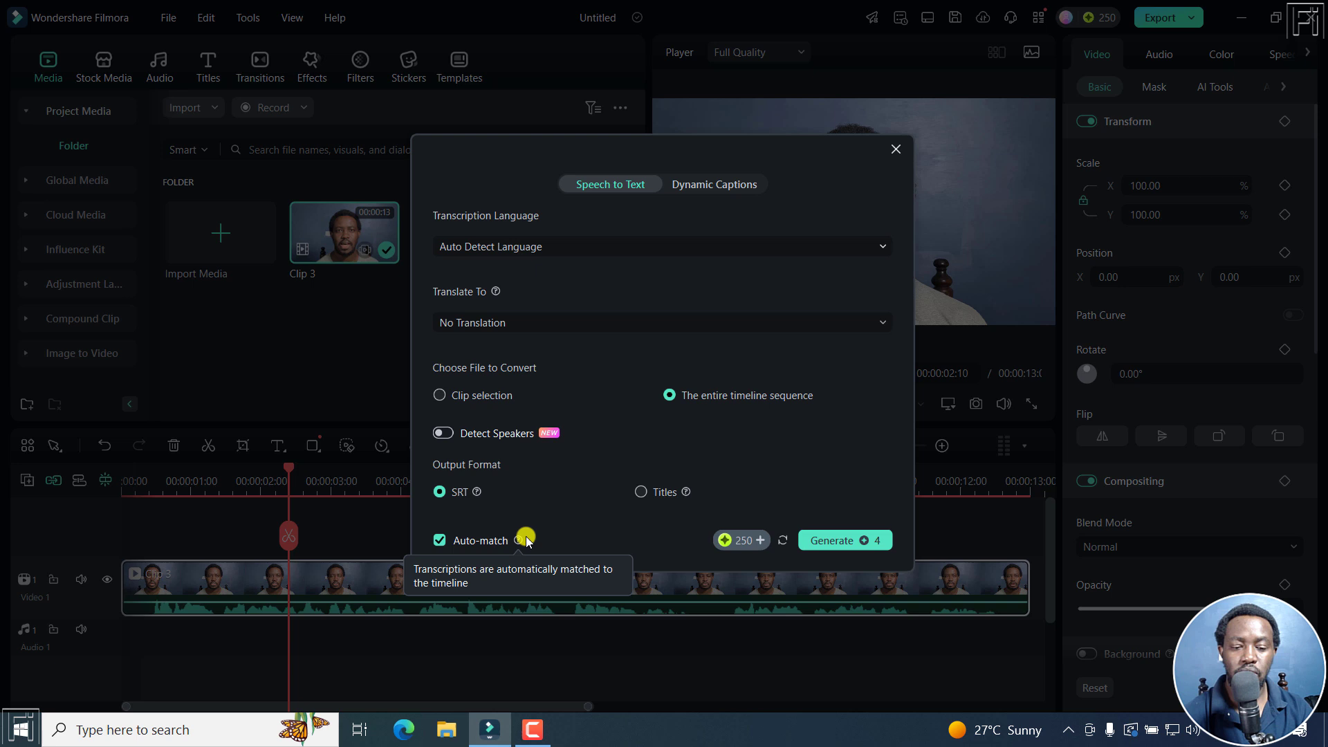
mouse_move(677, 548)
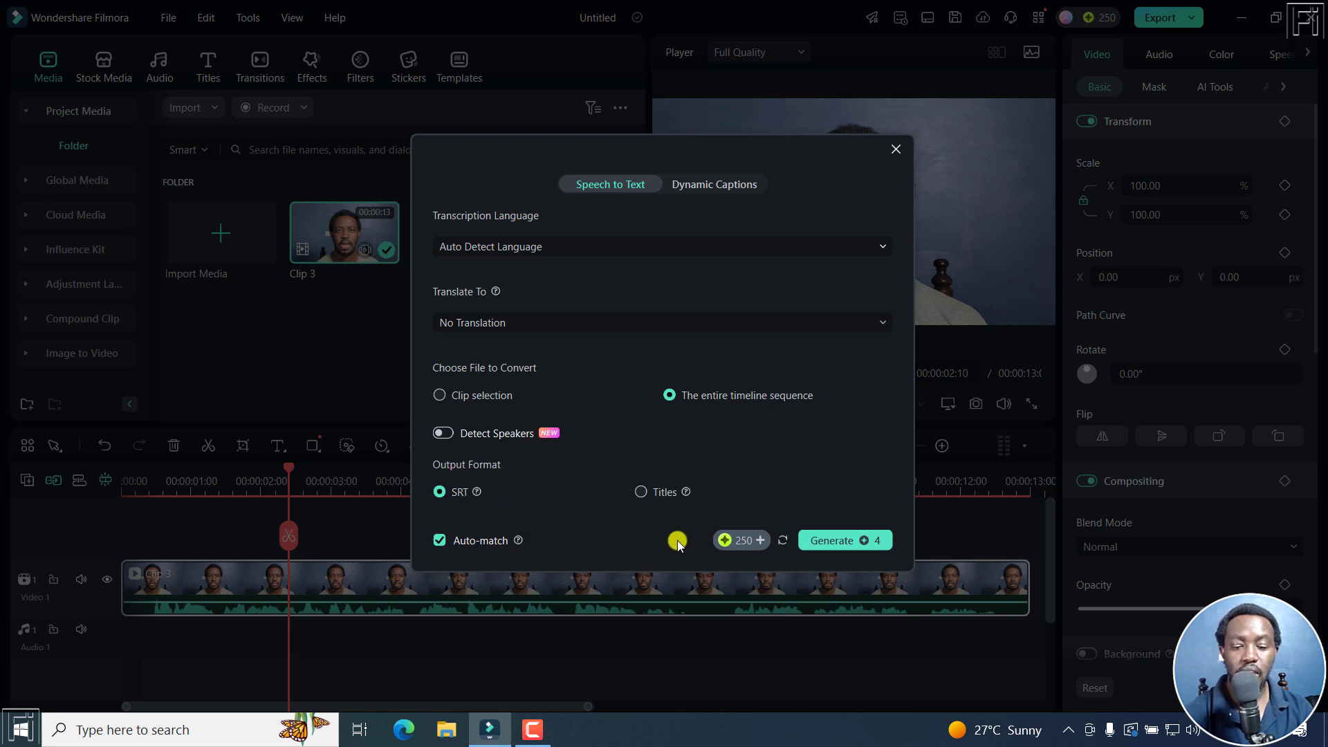
mouse_move(844, 558)
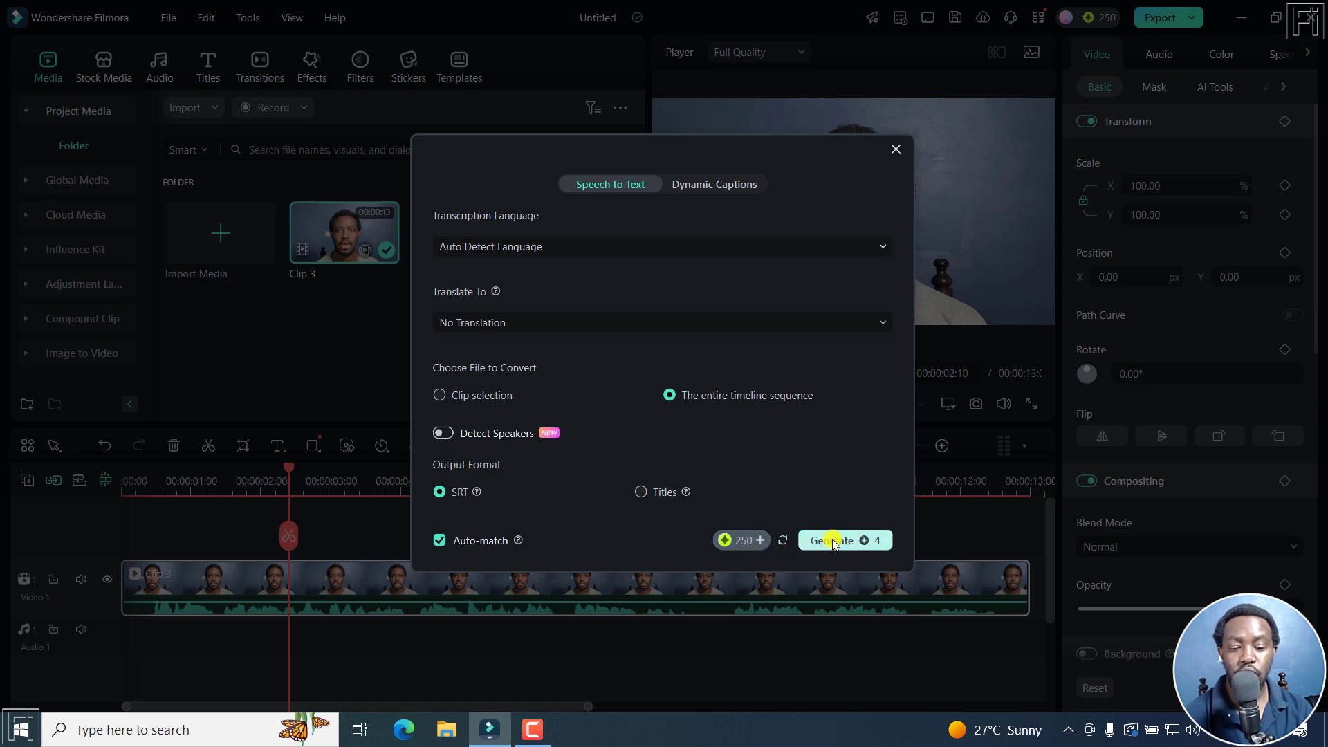
Generate the transcription, queuing the timeline sequence in the voice-text services list
click(839, 539)
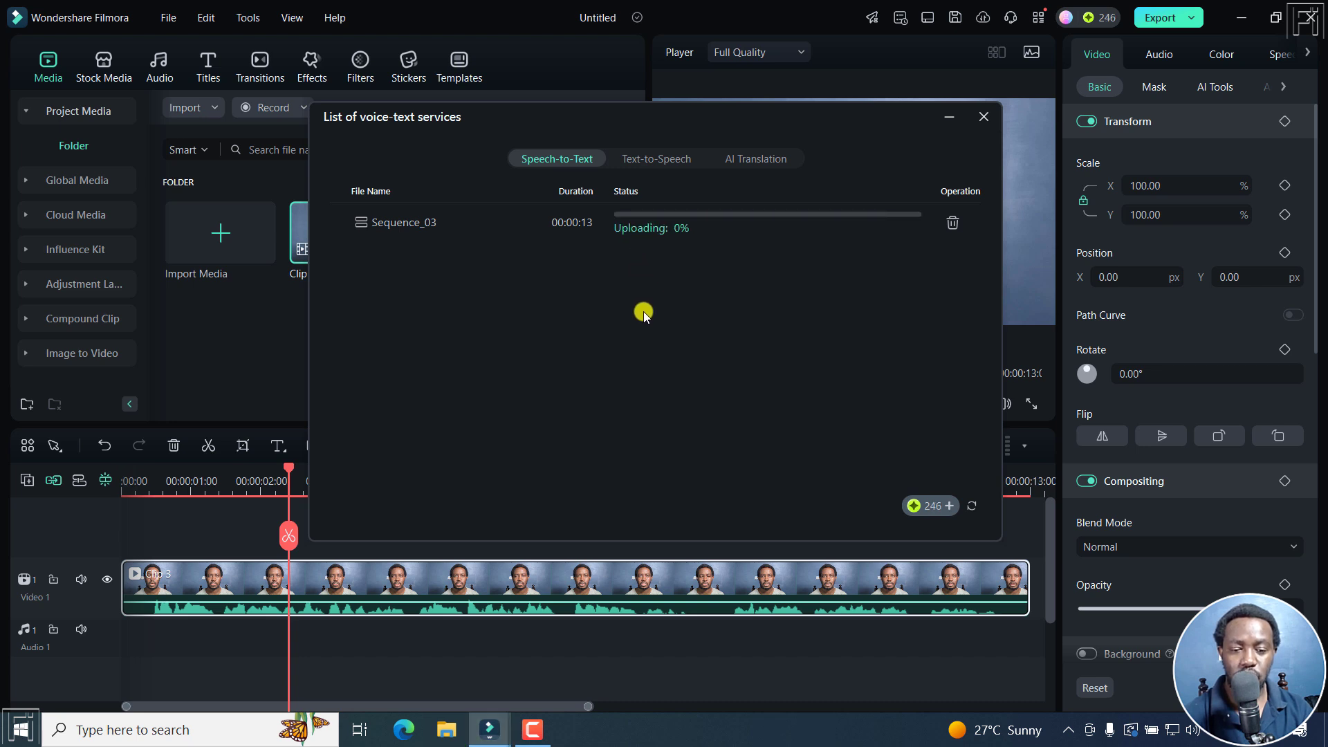
mouse_move(628, 337)
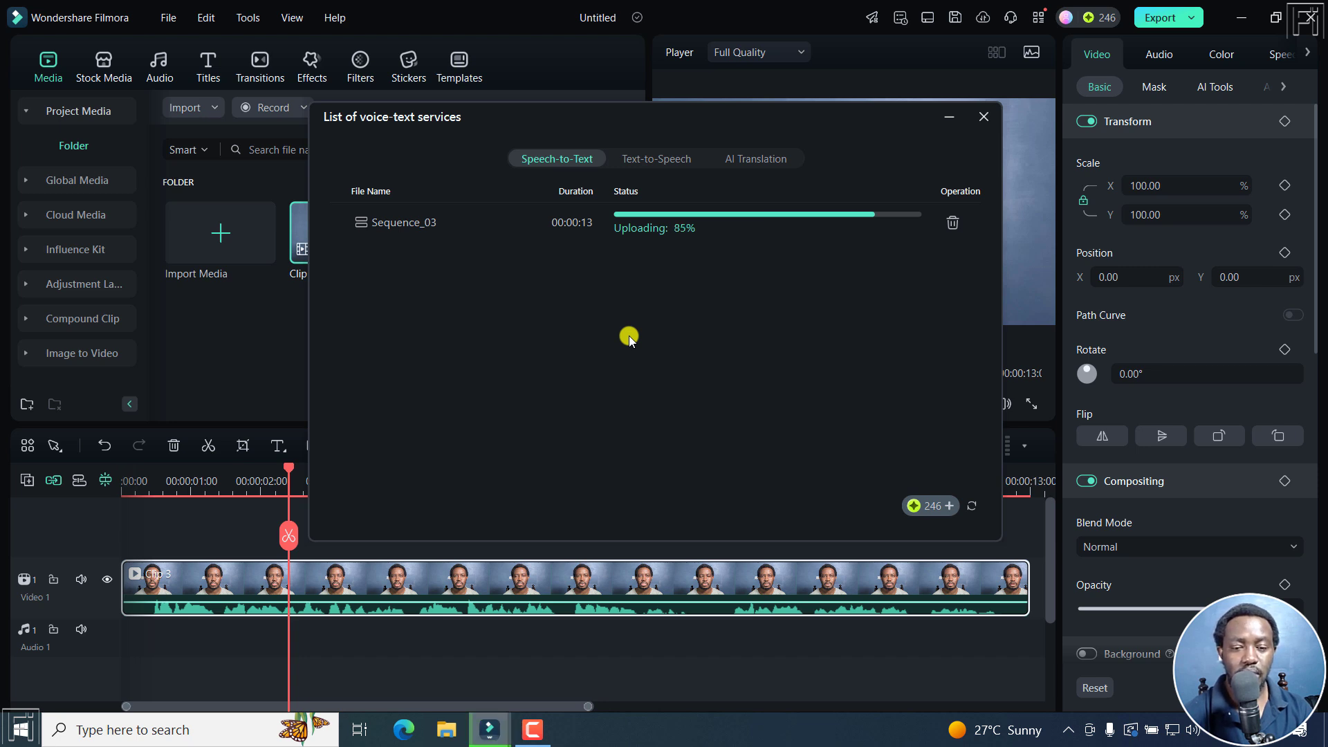
mouse_move(895, 515)
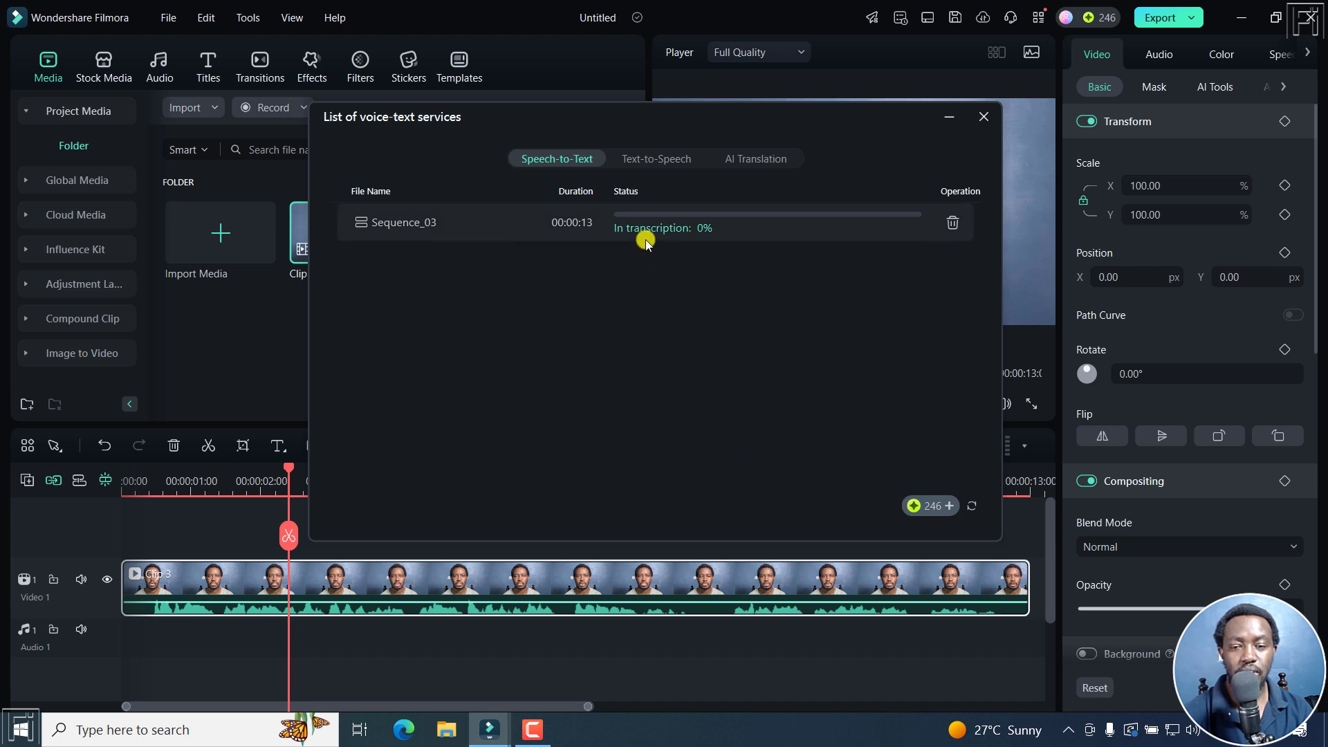
mouse_move(639, 445)
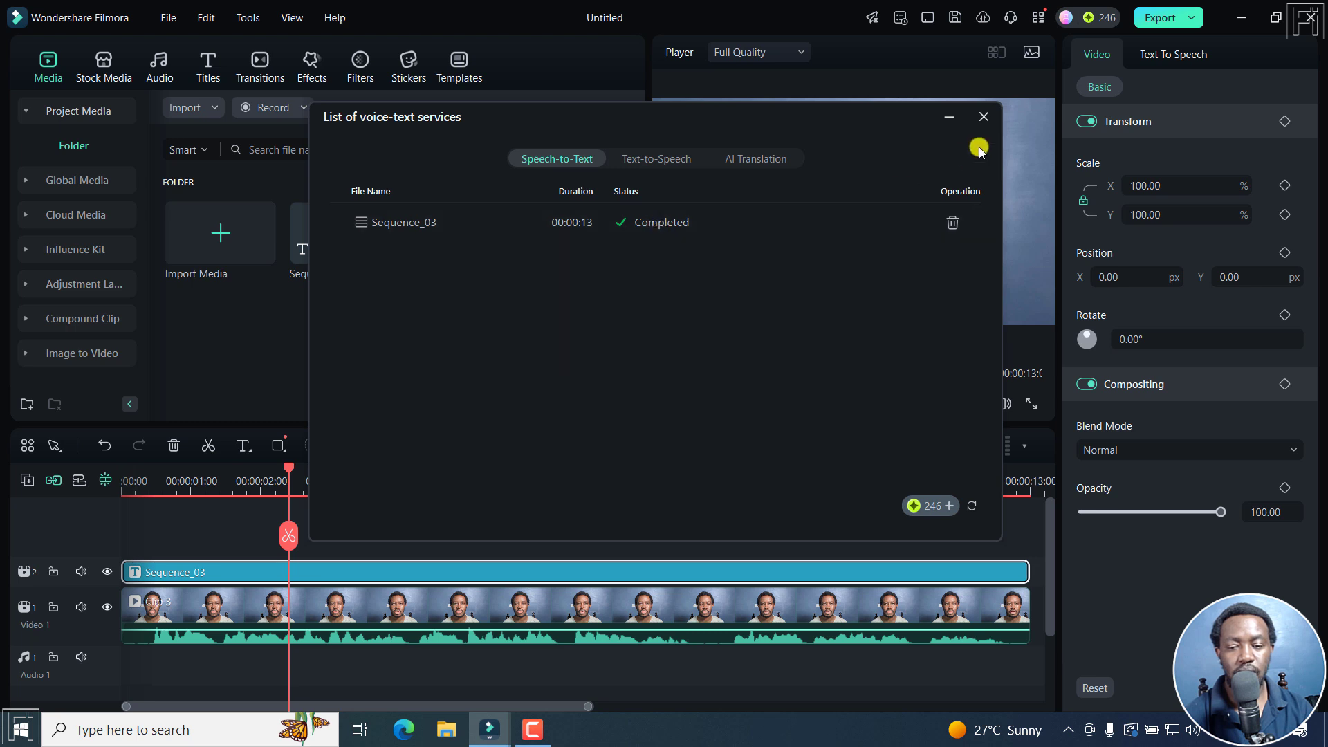
Close the voice-text services list once Sequence_03 transcription is completed
click(983, 117)
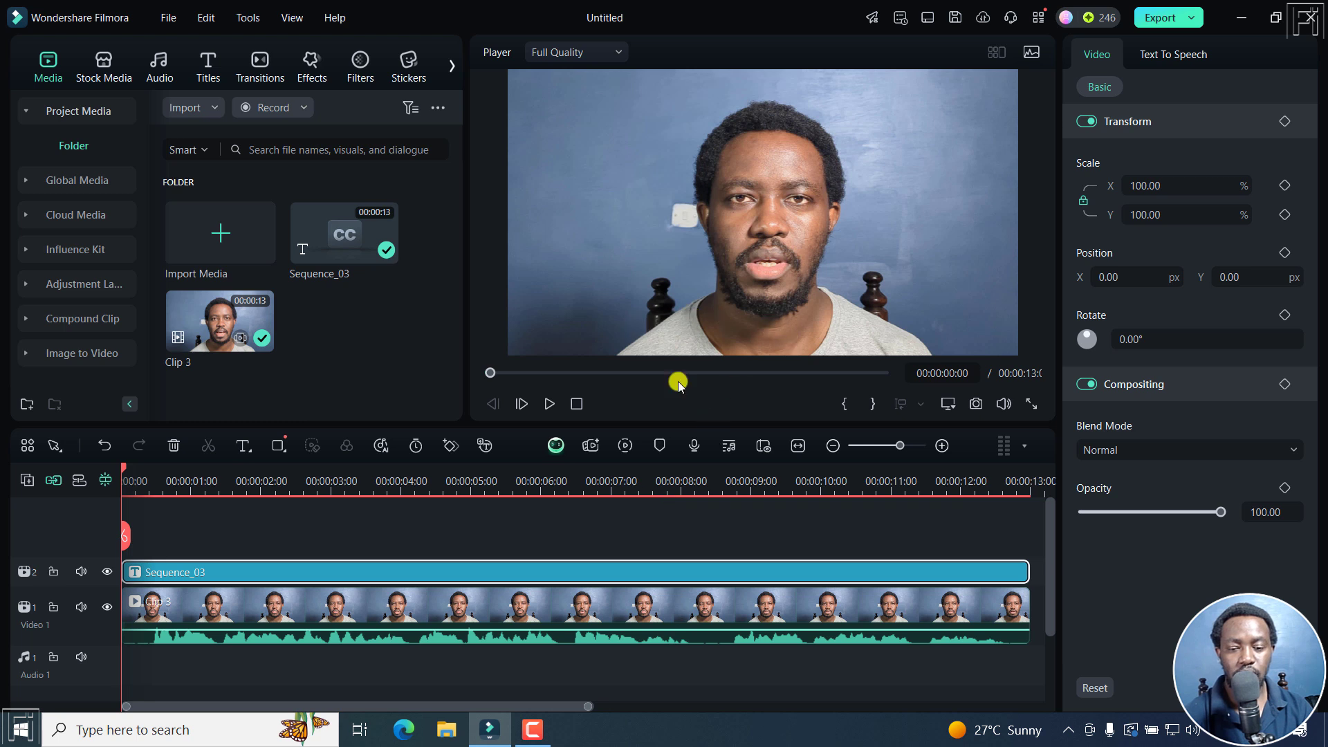
Play the timeline to preview captions like 'eye contact with a camera' over the speaker
click(548, 403)
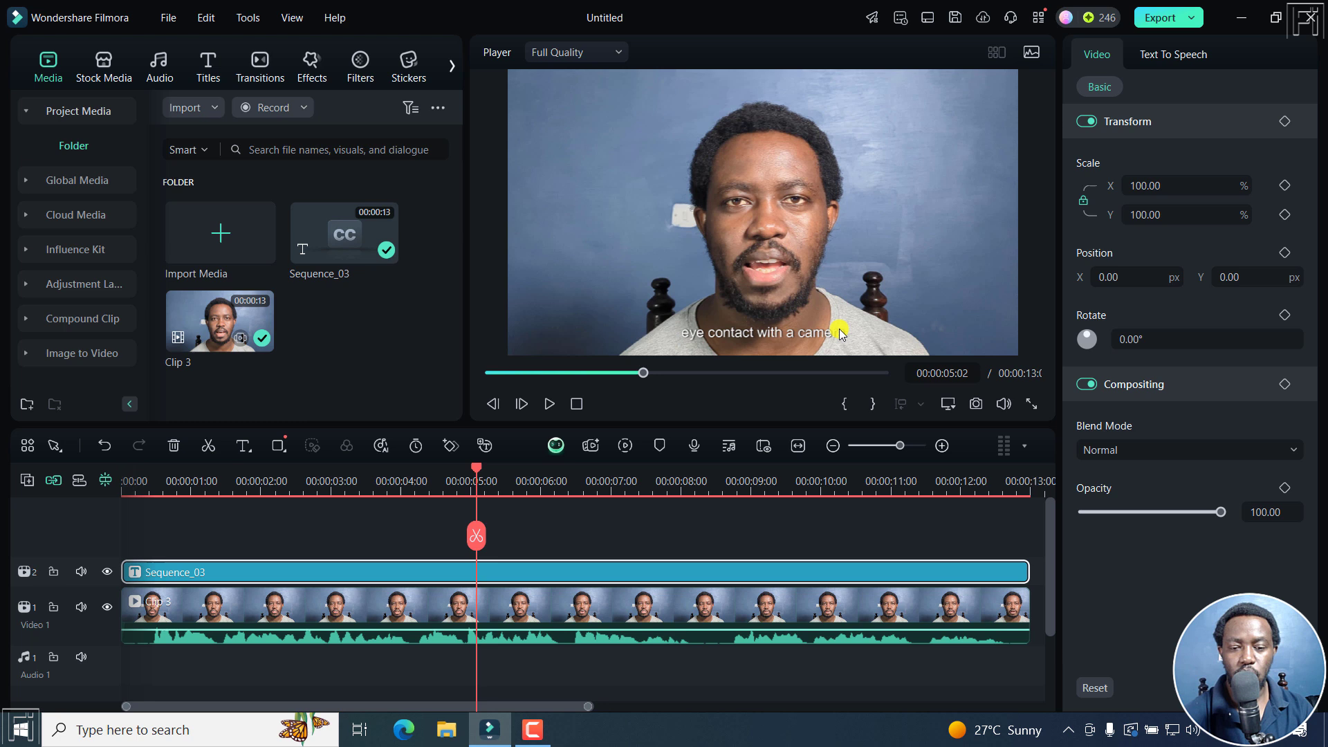
mouse_move(689, 504)
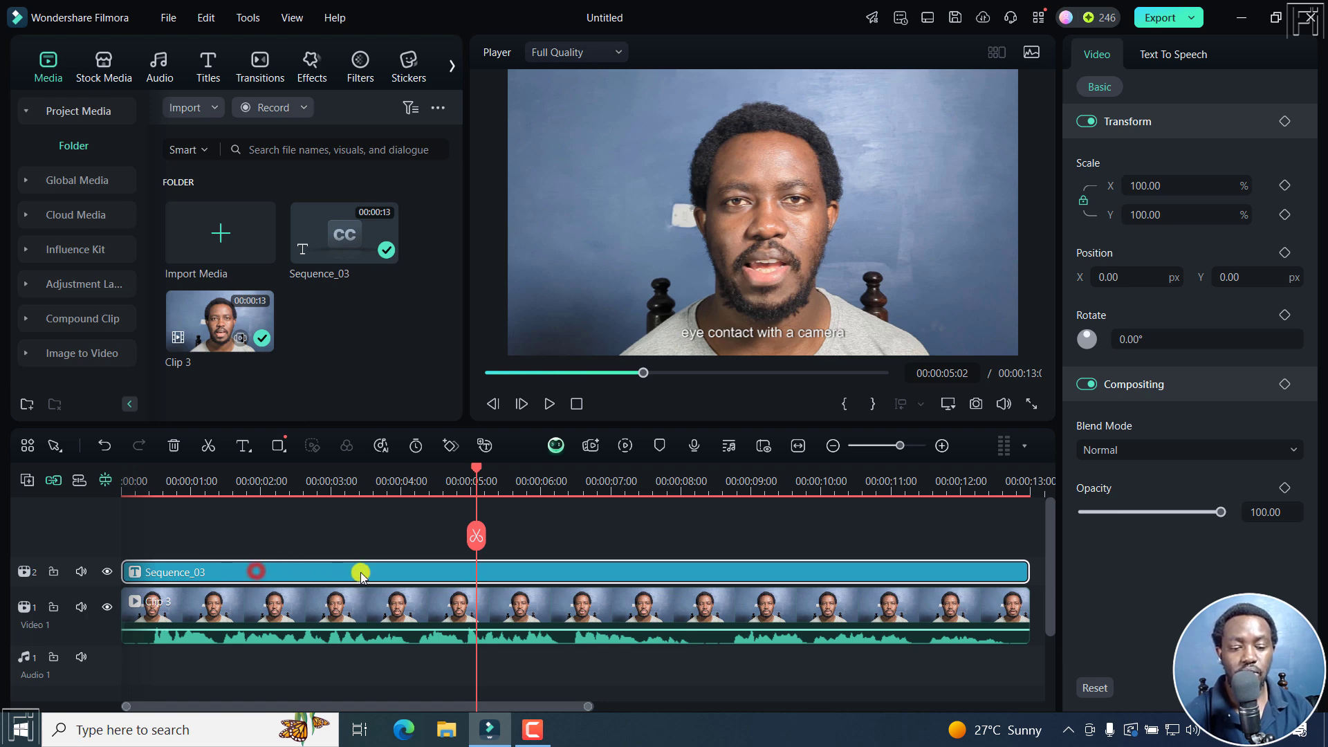
double_click(361, 573)
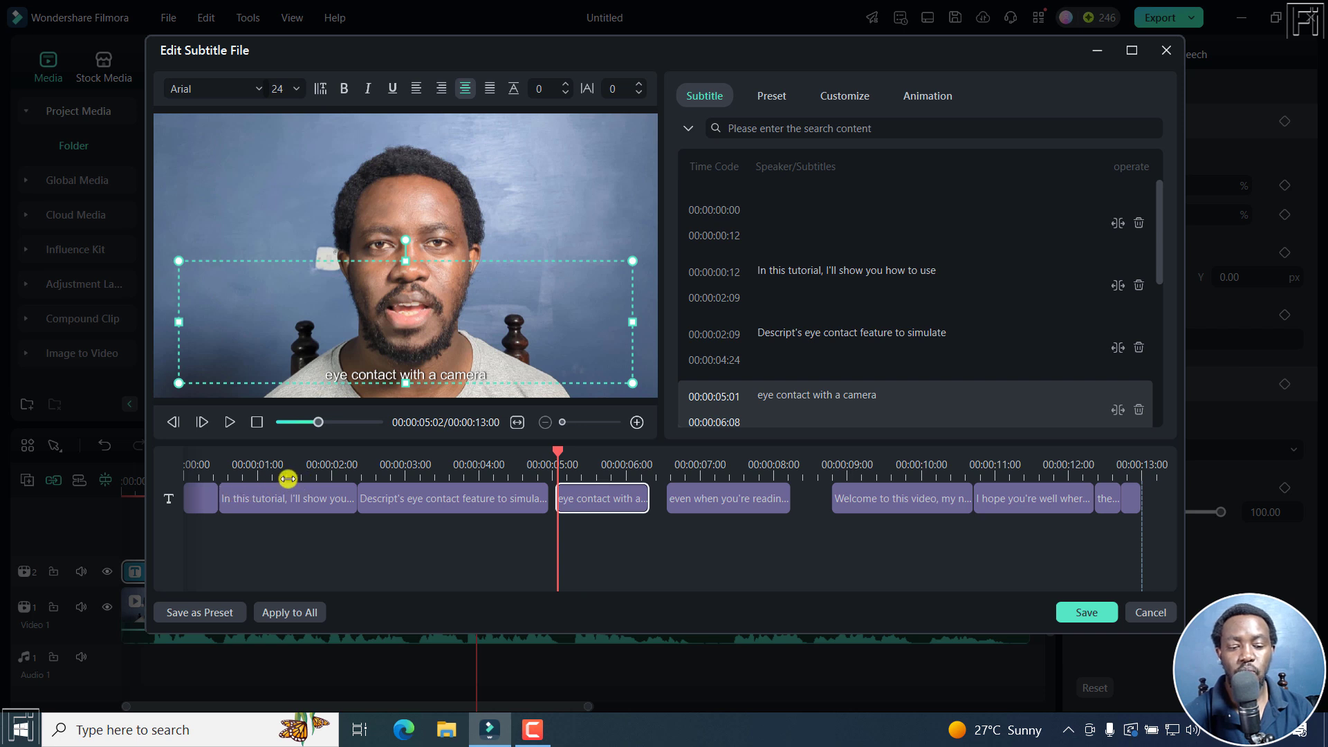
drag(288, 479, 400, 451)
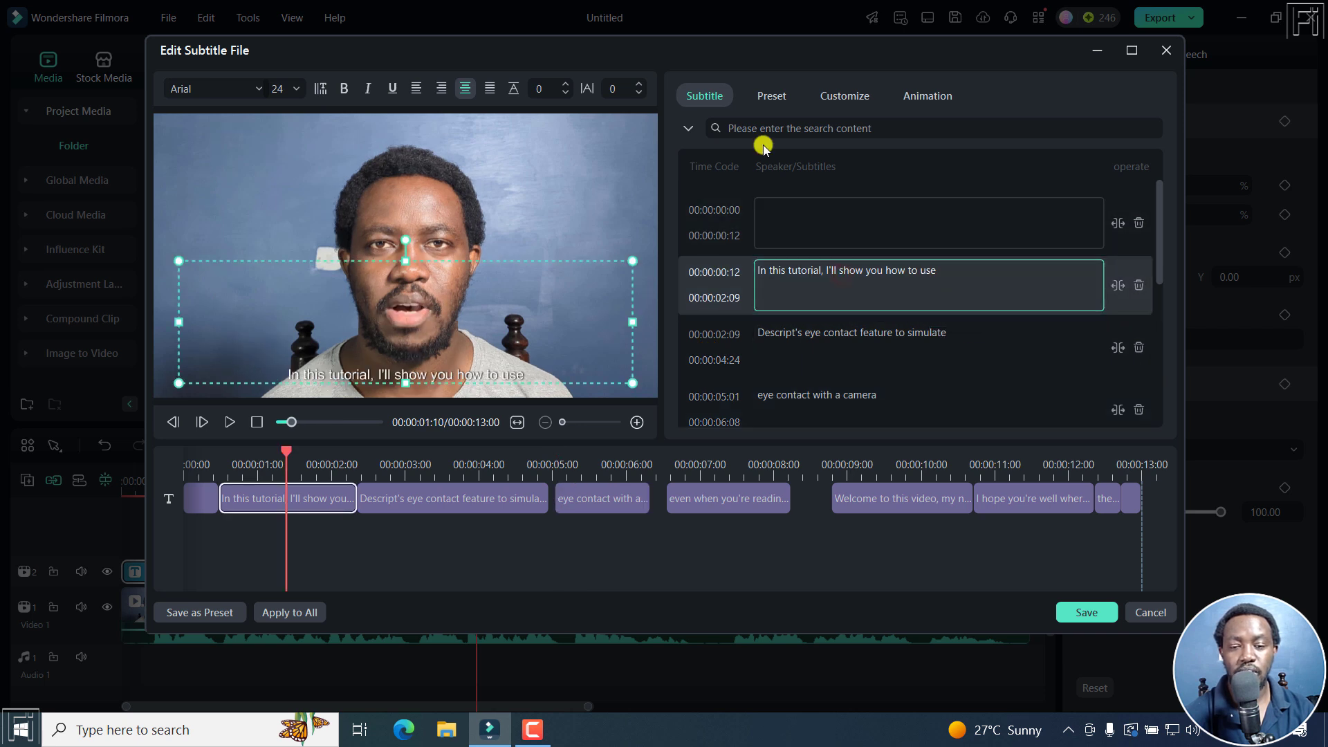
click(844, 96)
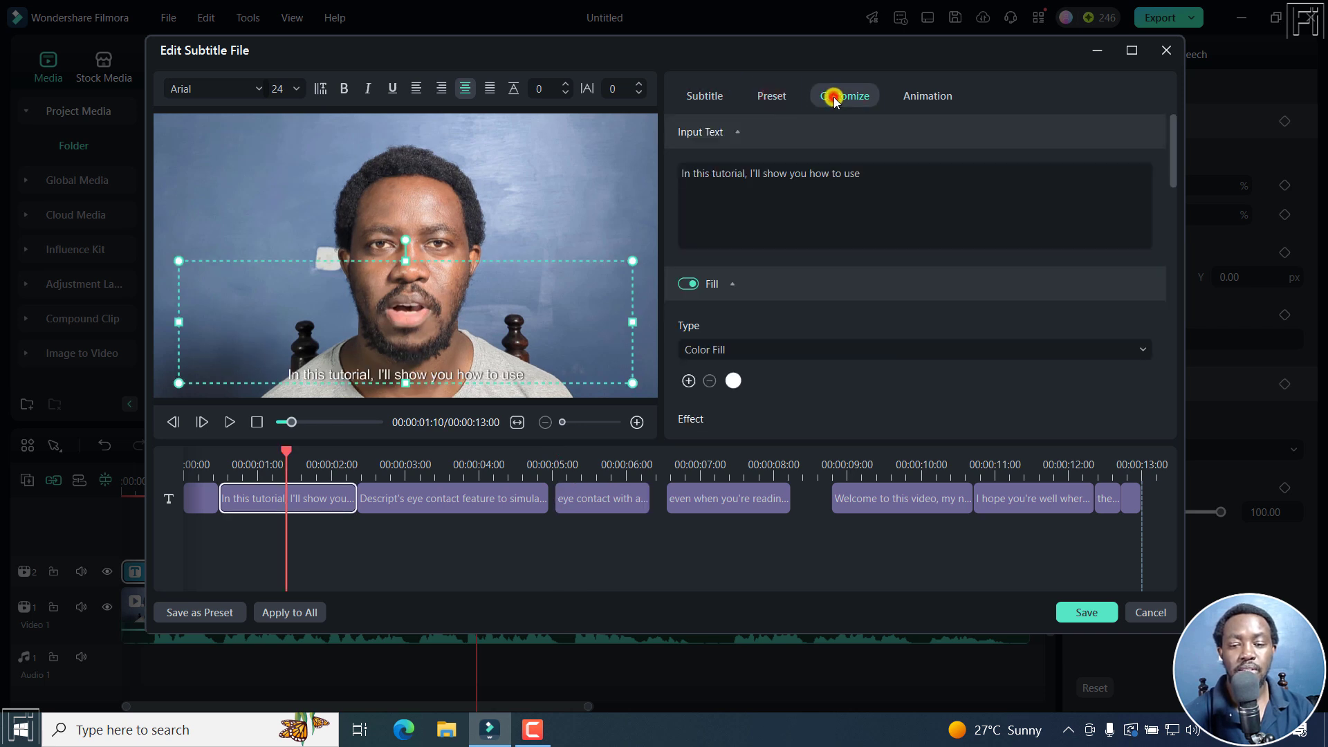
click(927, 95)
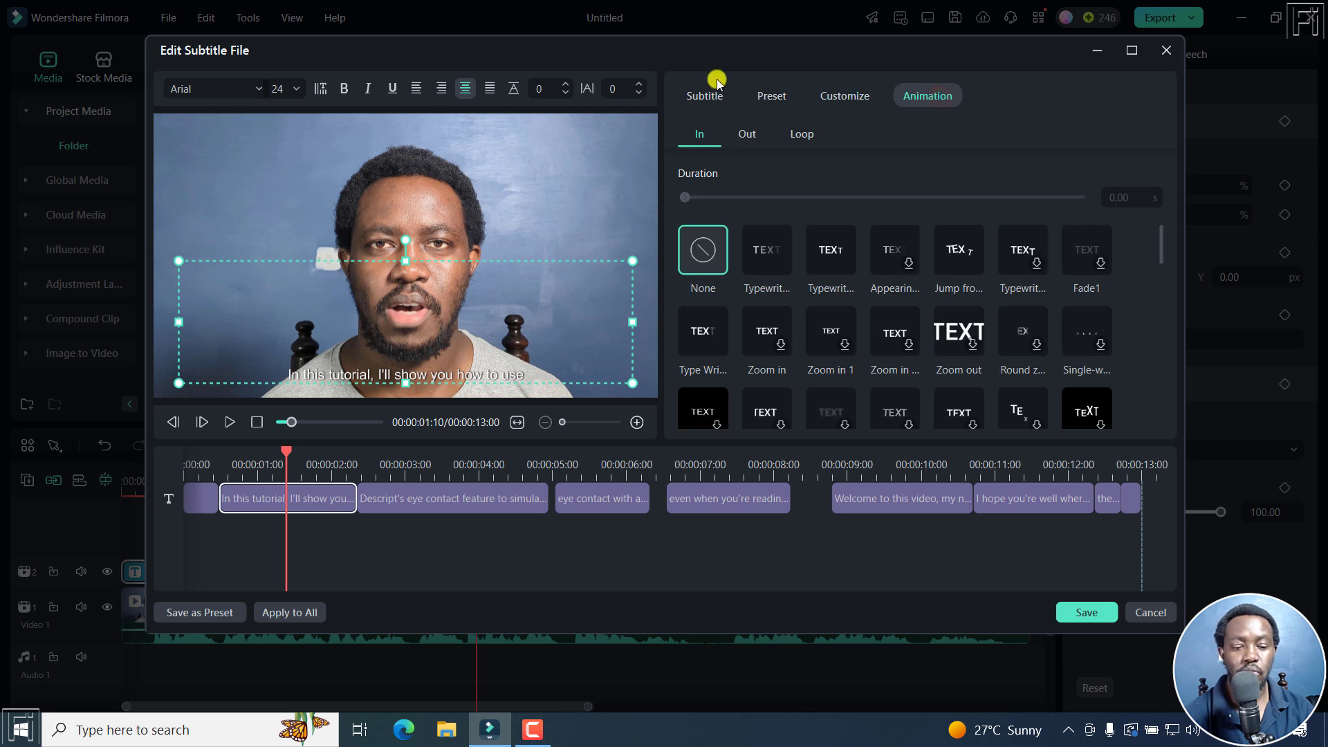
click(704, 95)
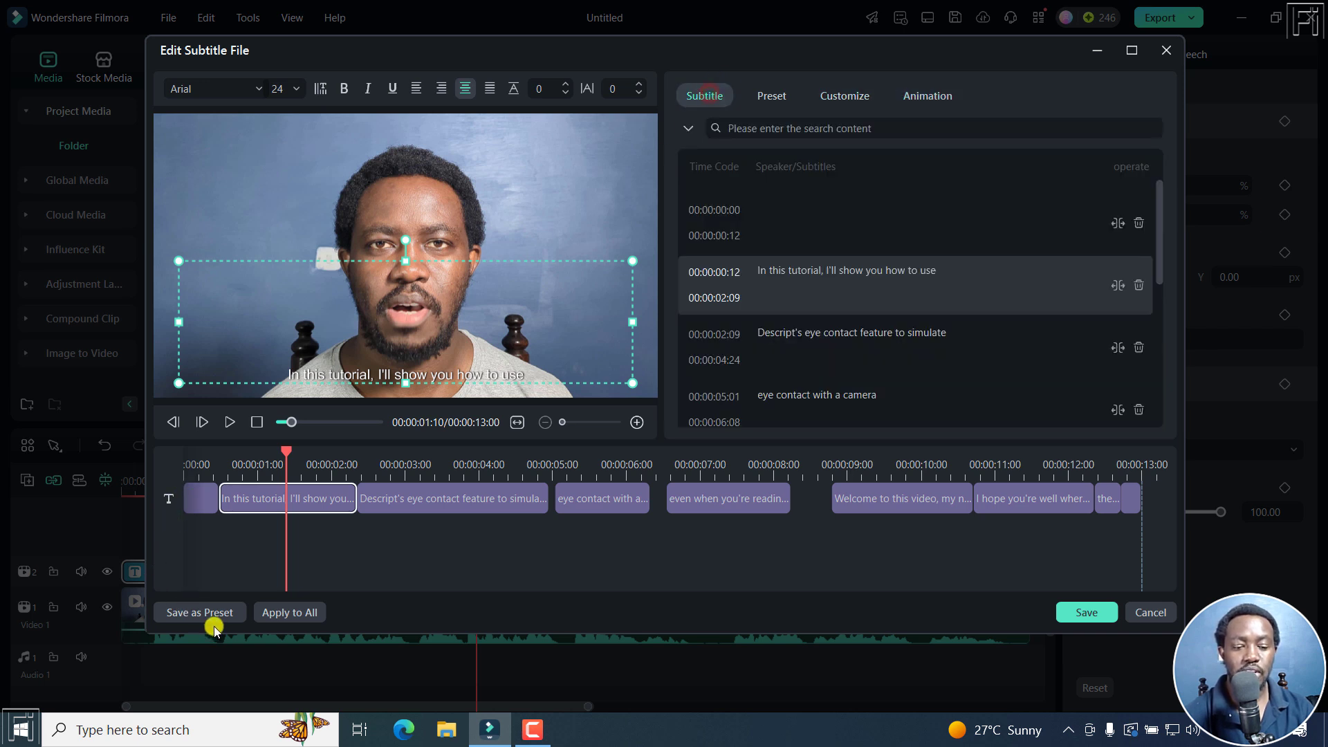
mouse_move(260, 633)
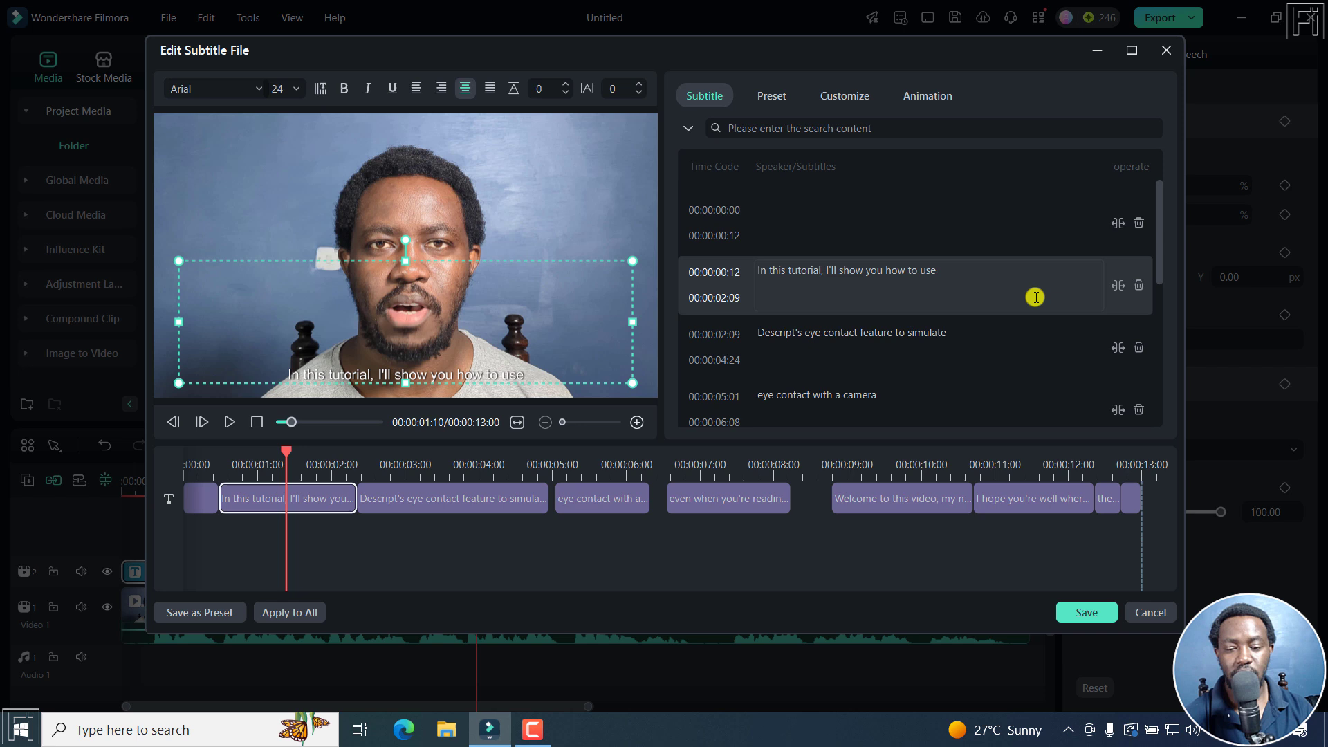
mouse_move(1018, 574)
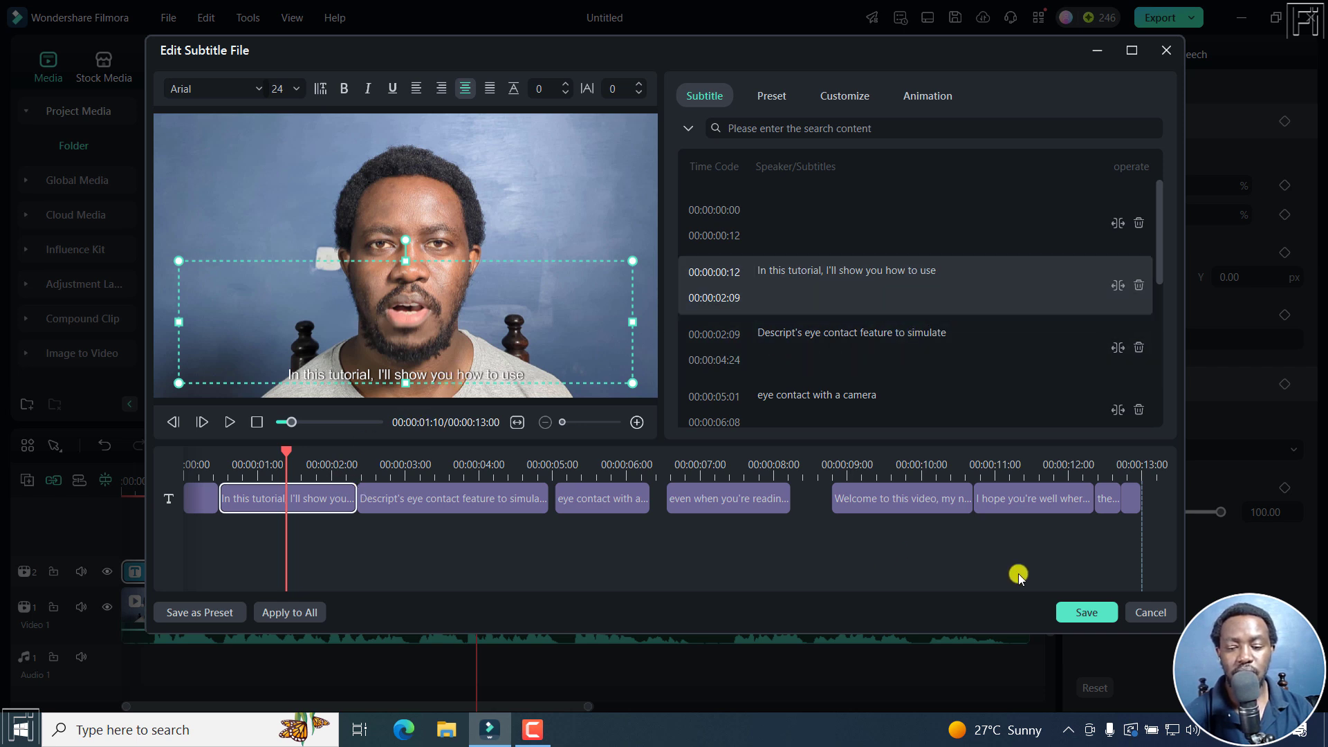
mouse_move(1090, 606)
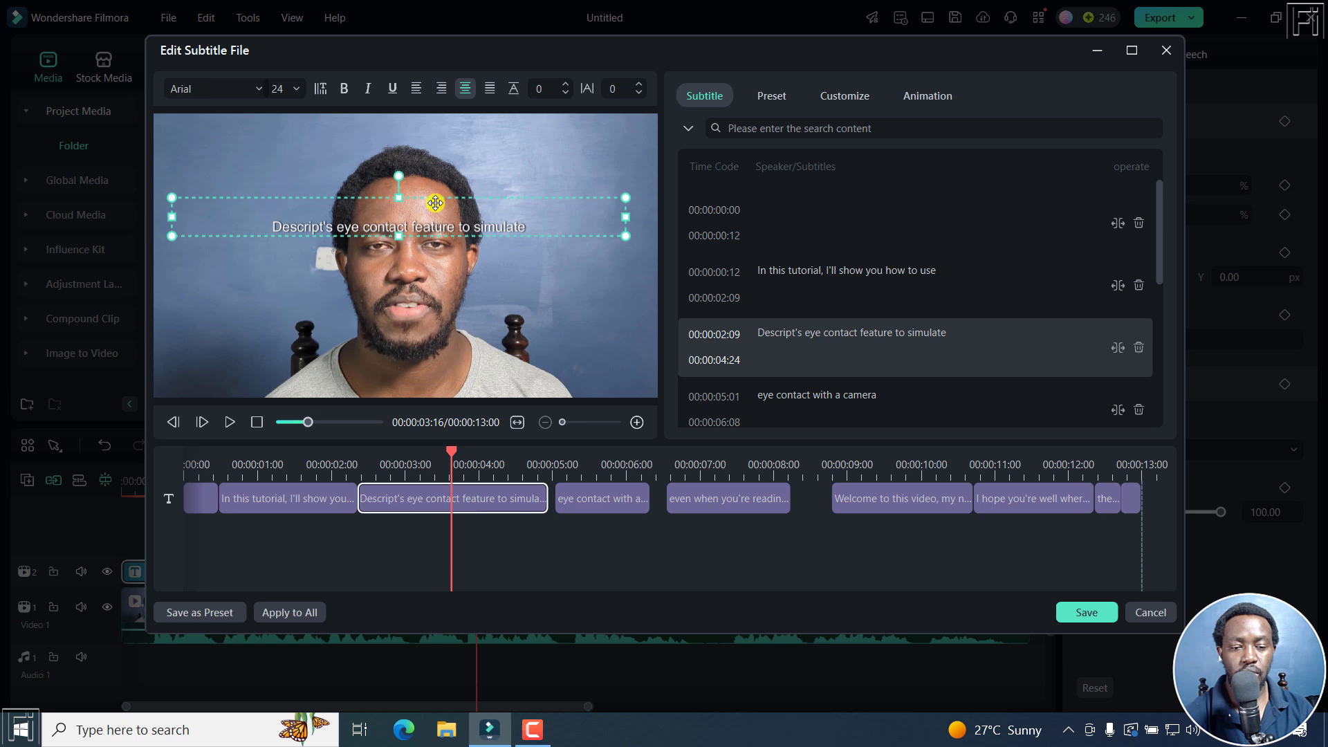
Move the 'Descript's eye contact feature' subtitle to the top of the frame and review its span
drag(435, 203, 433, 123)
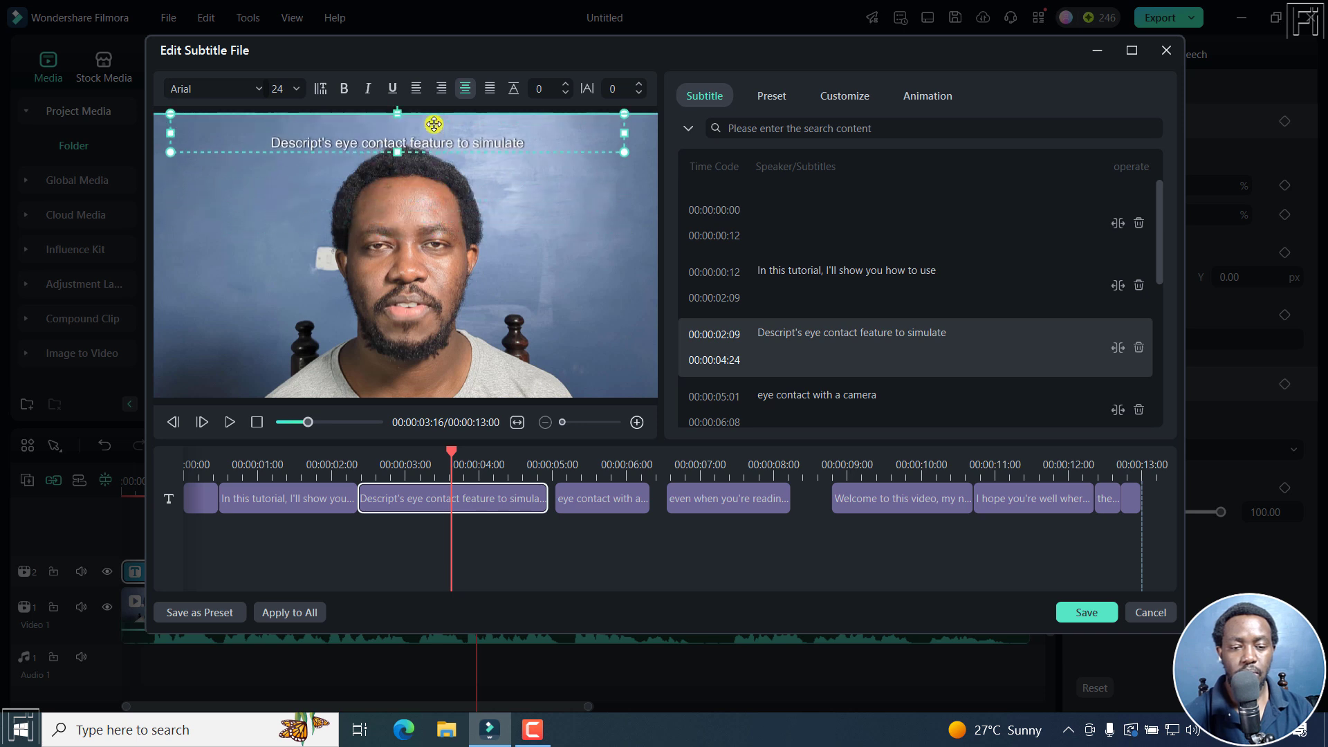
click(307, 498)
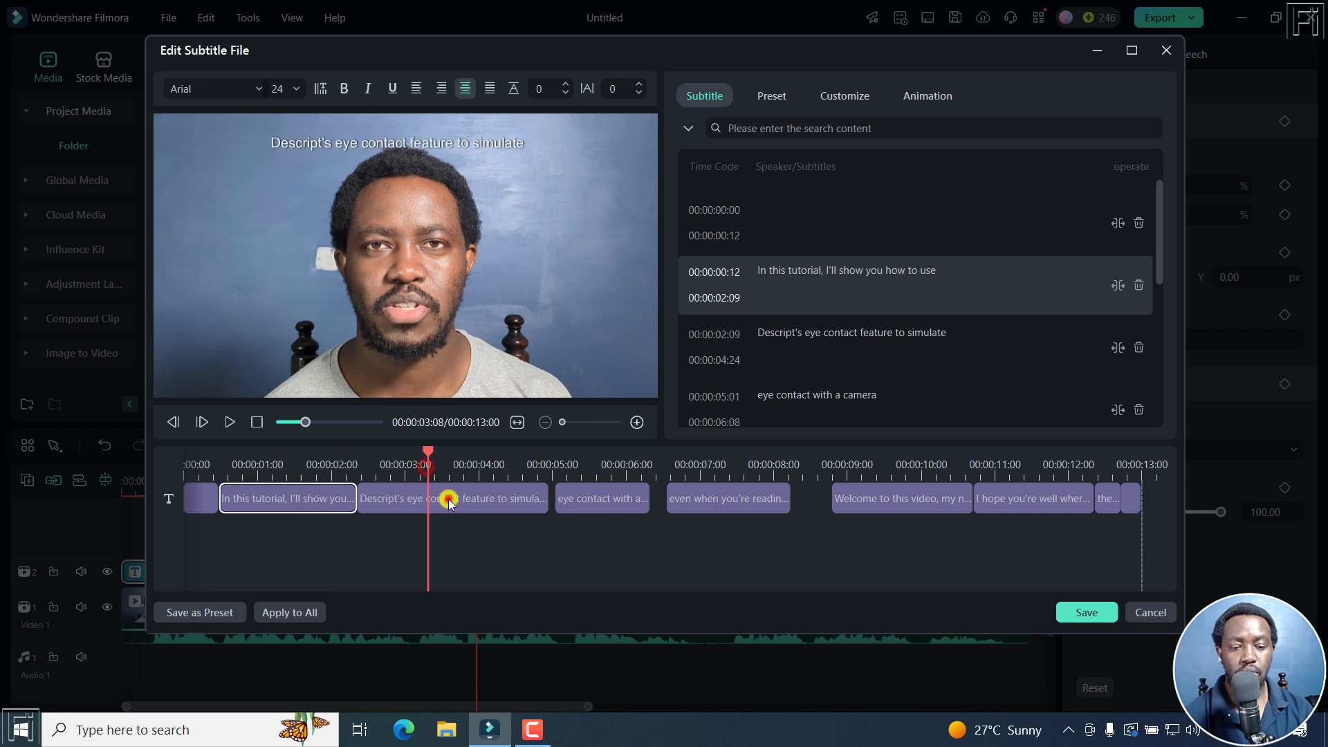
click(600, 498)
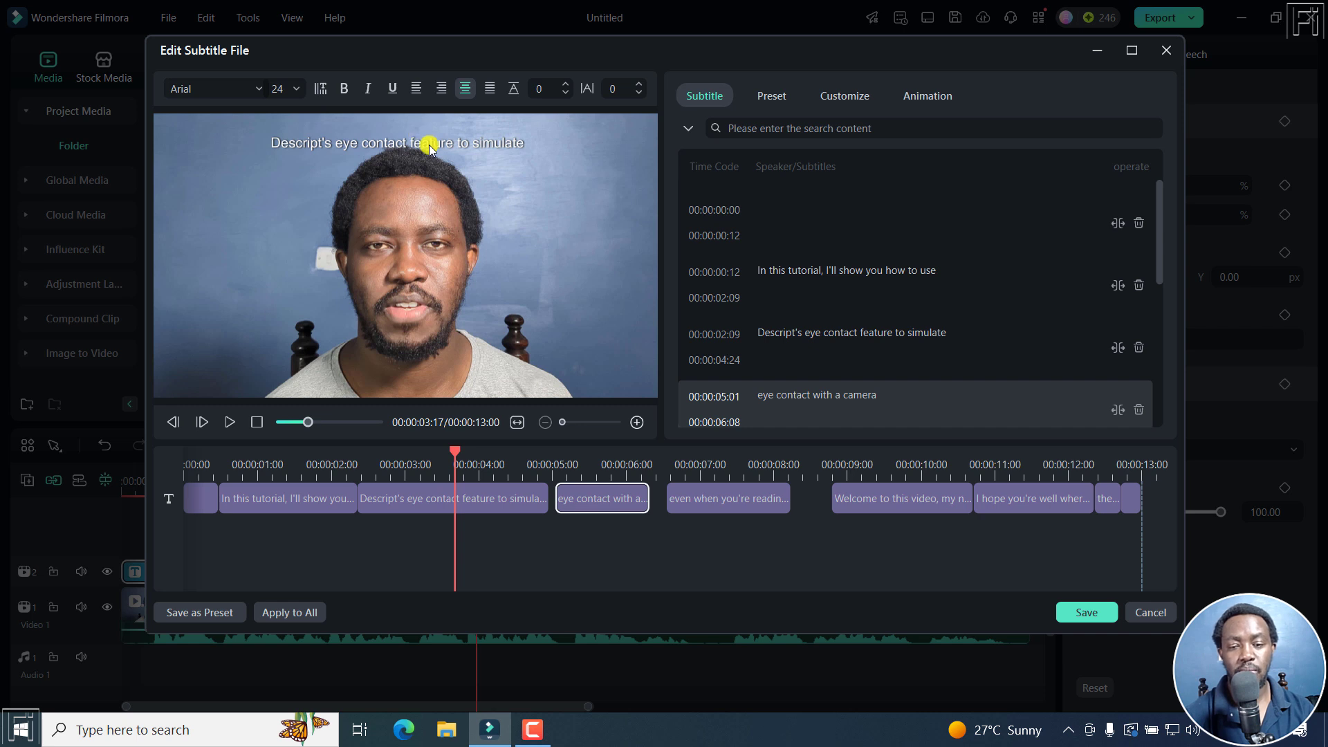
mouse_move(636, 365)
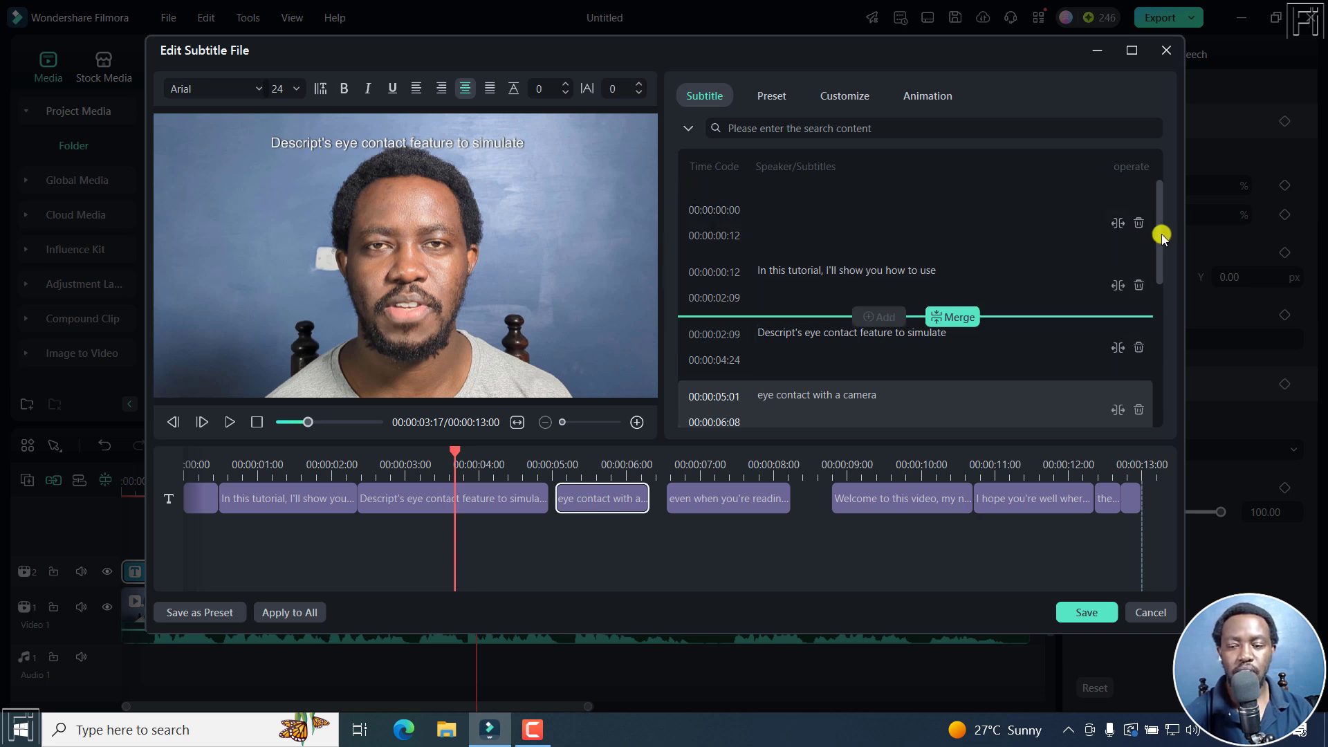
scroll(down, 3)
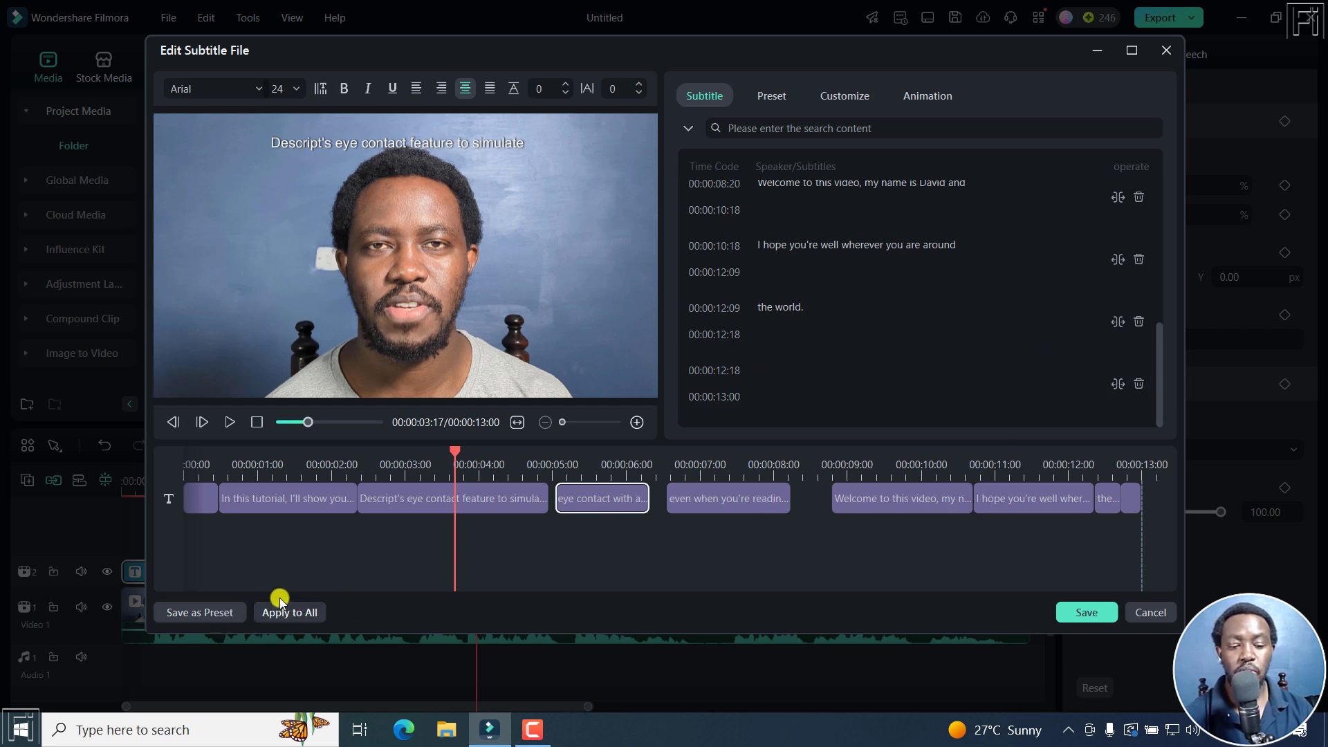
mouse_move(344, 446)
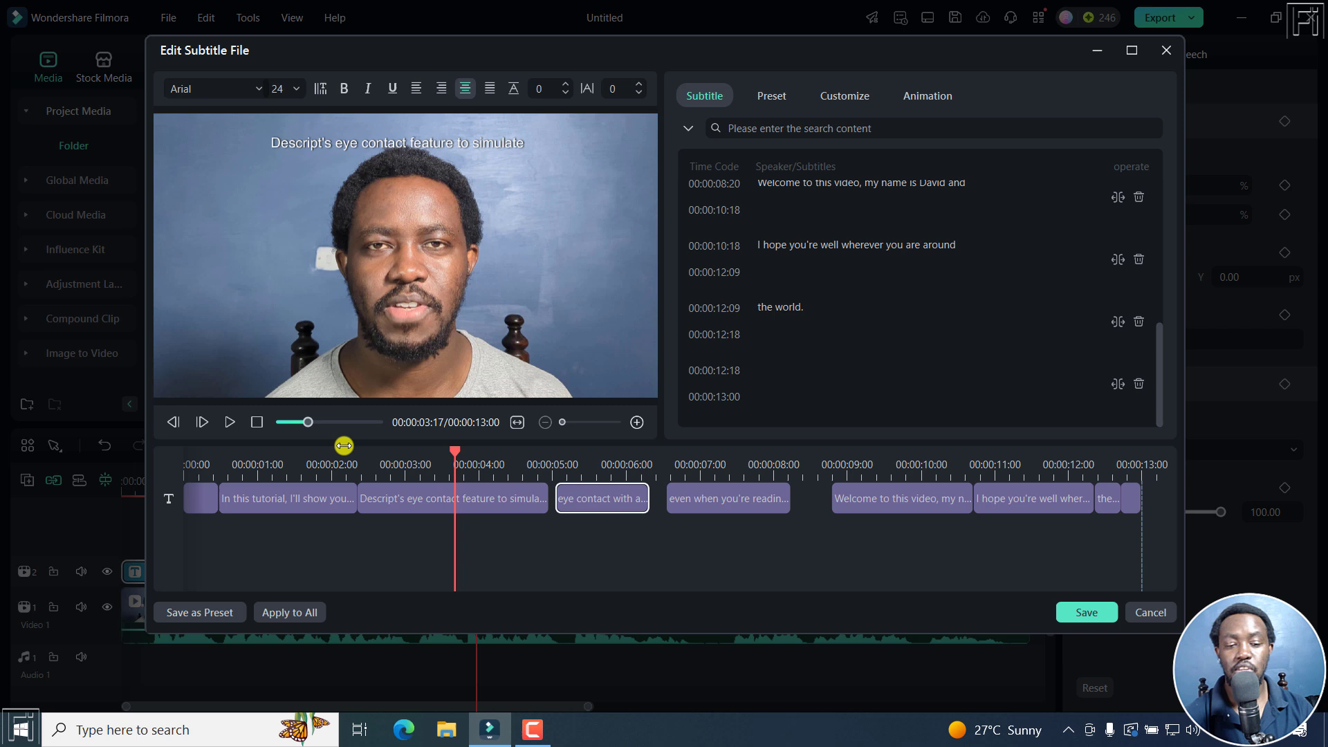
mouse_move(548, 575)
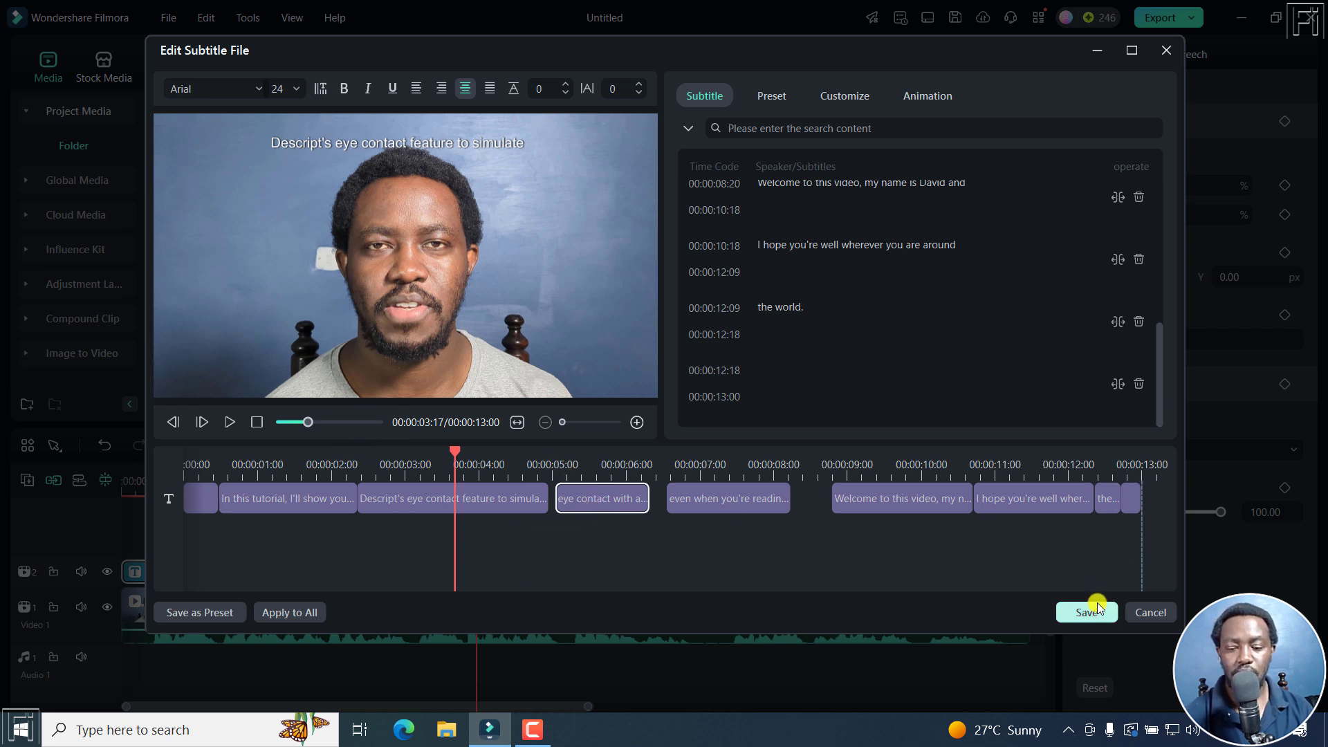
Save the subtitle edits, returning to the timeline with Sequence_03 above Clip 3
click(1087, 611)
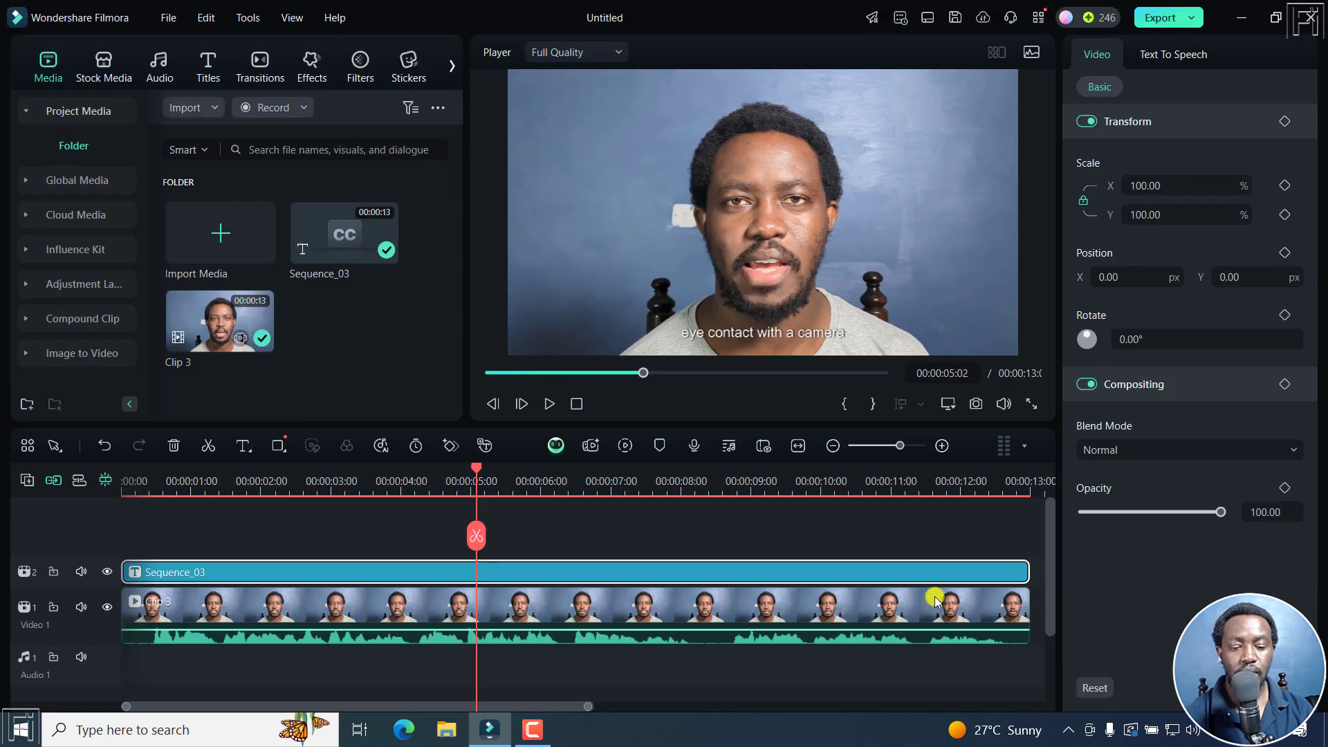
mouse_move(357, 537)
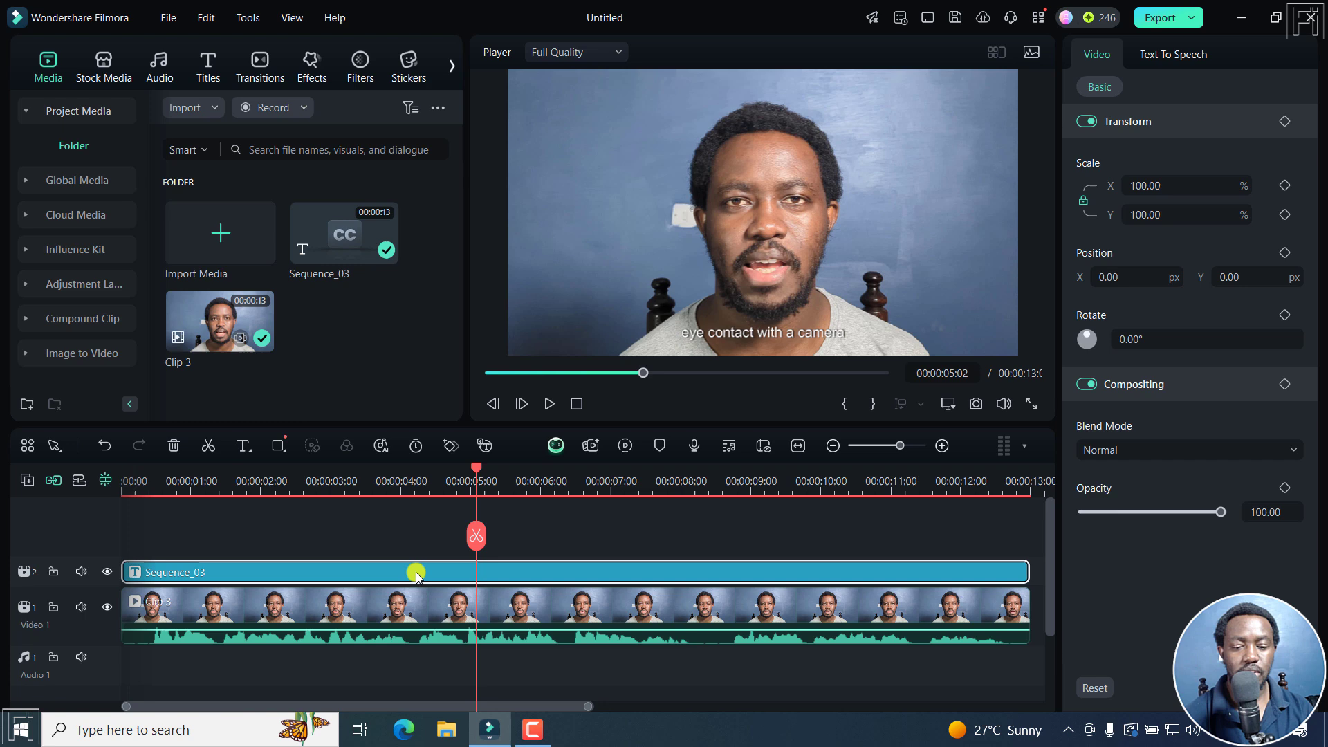
Try Convert to Titles on the Sequence_03 subtitle track and inspect the resulting title clips
right_click(416, 573)
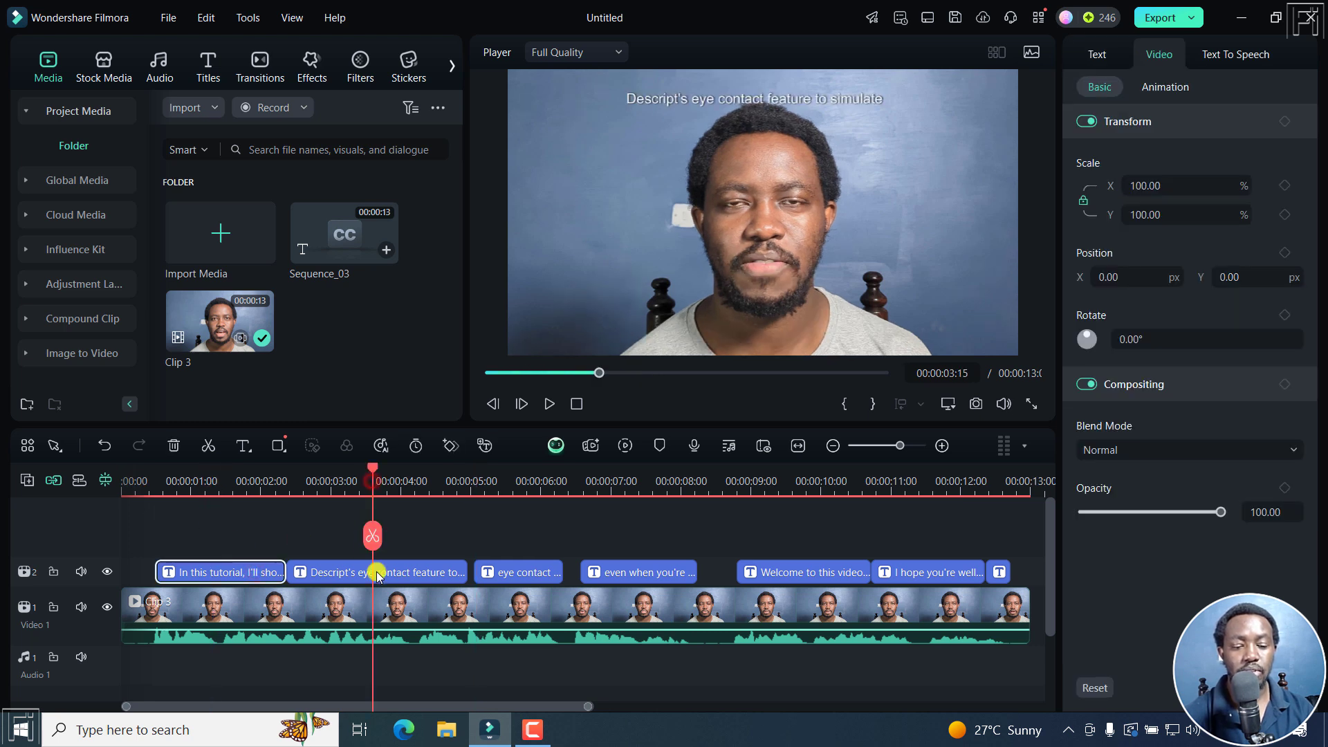
click(378, 572)
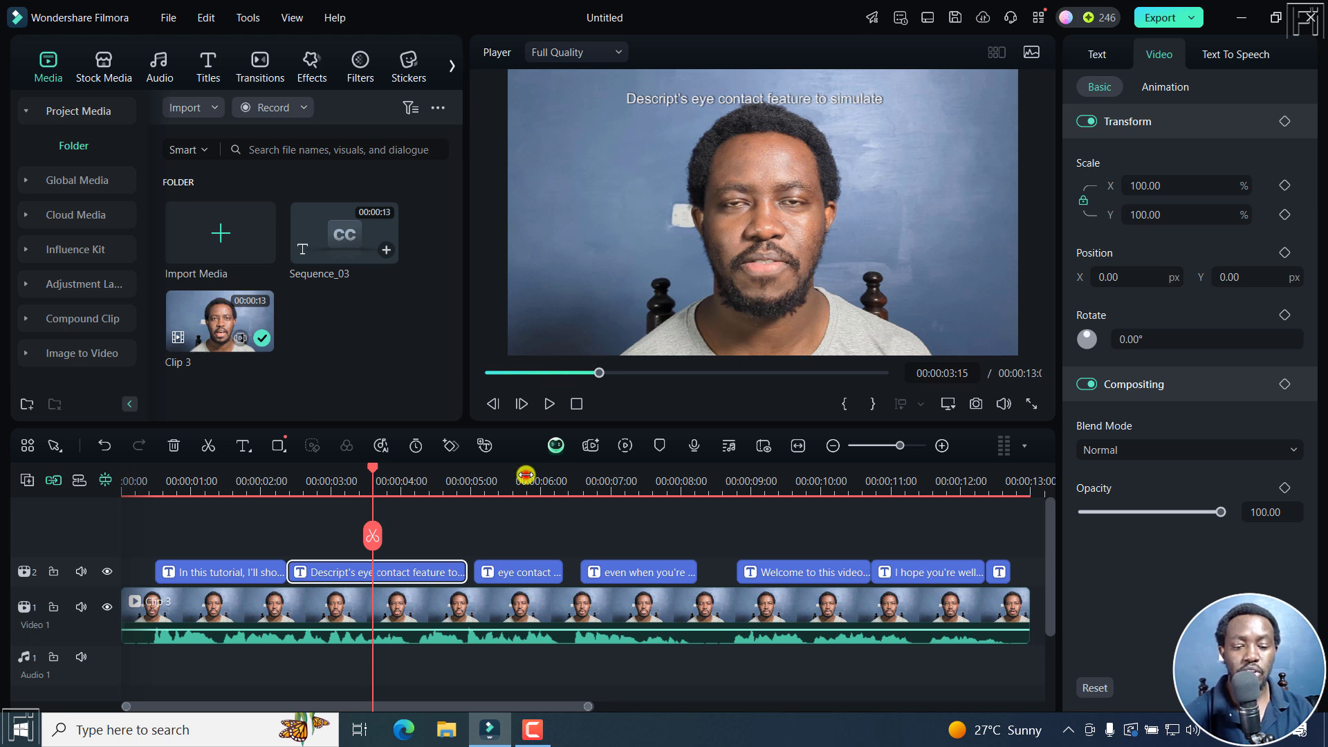
click(524, 573)
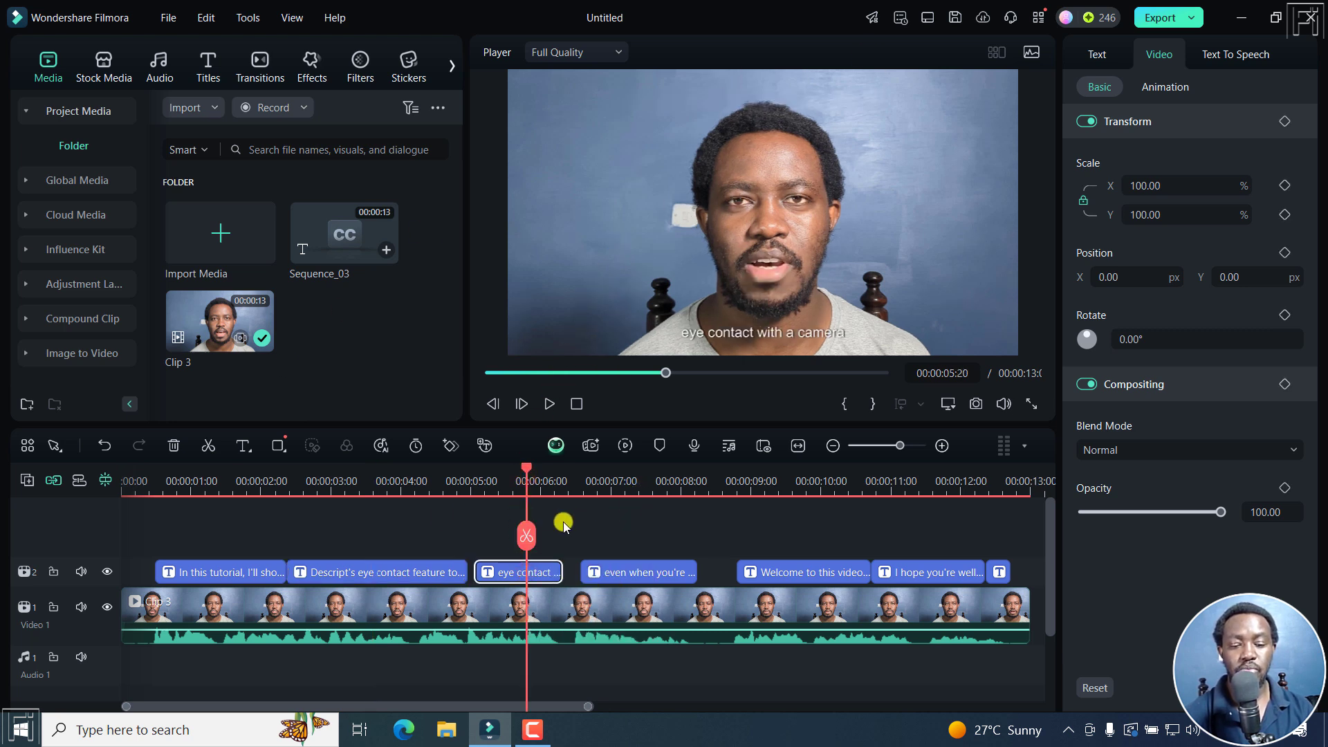
mouse_move(437, 521)
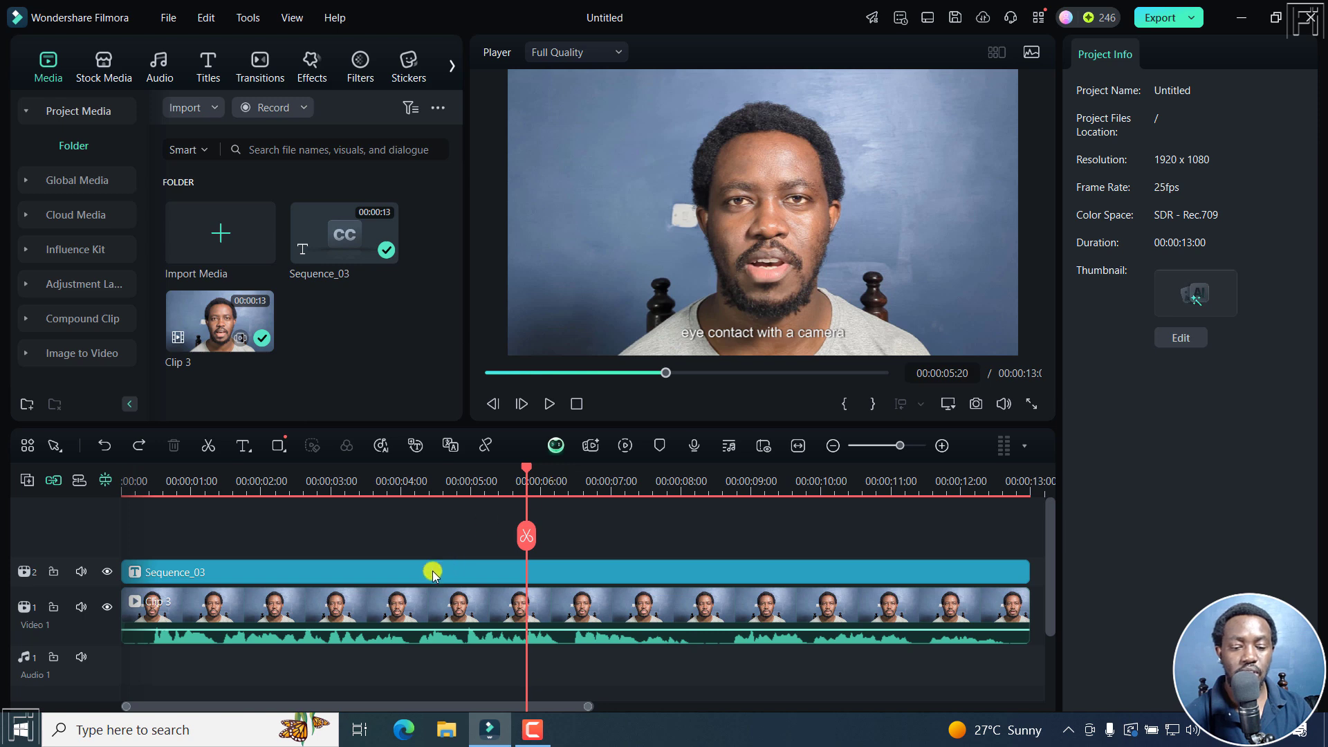
Export the Sequence_03 captions as an SRT file into the Srts folder
right_click(433, 571)
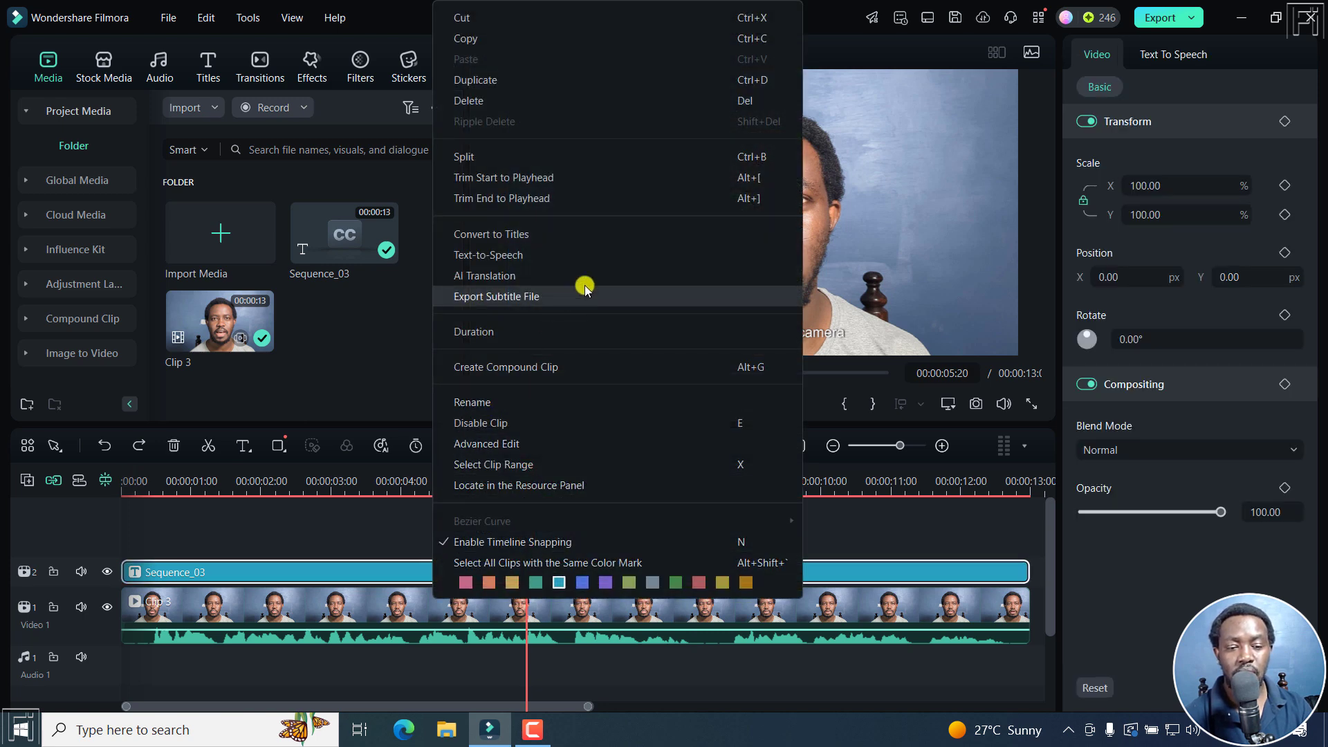
click(495, 296)
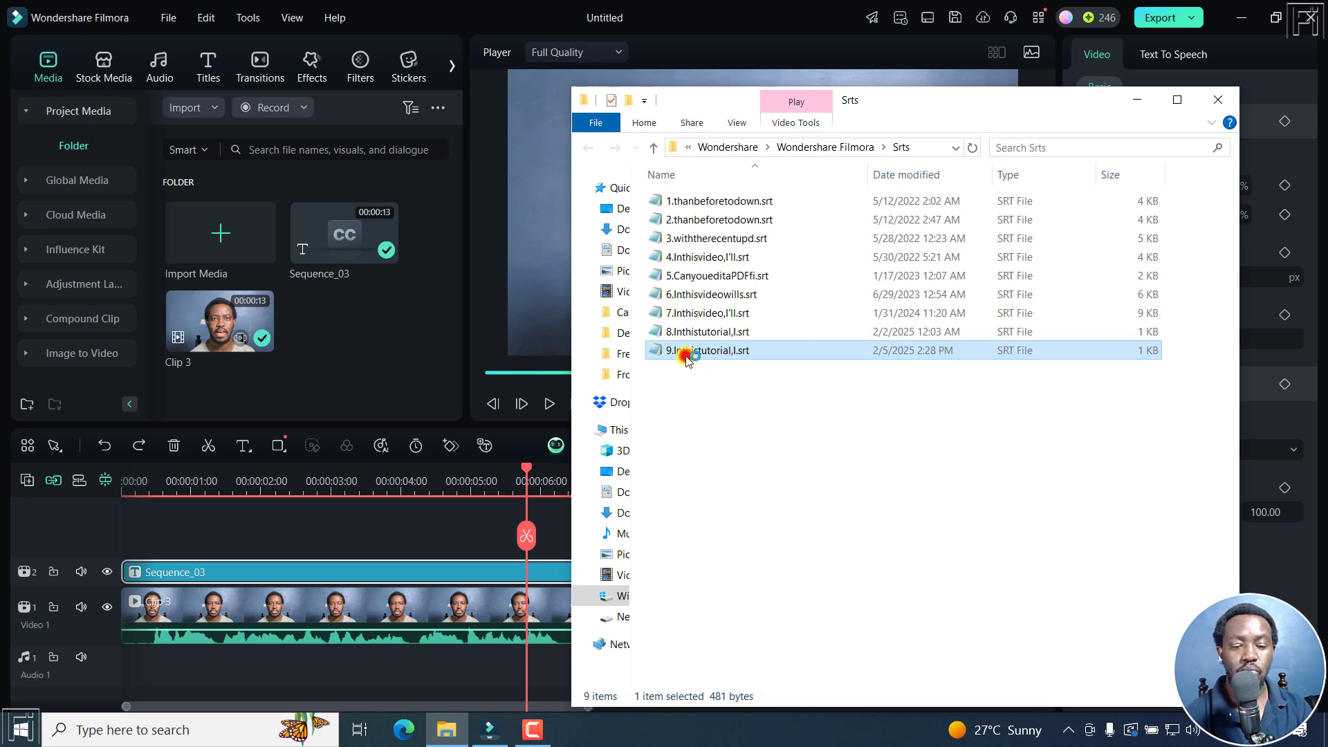
View the exported SRT file in Notepad, showing seven numbered subtitle entries with timestamps
double_click(702, 350)
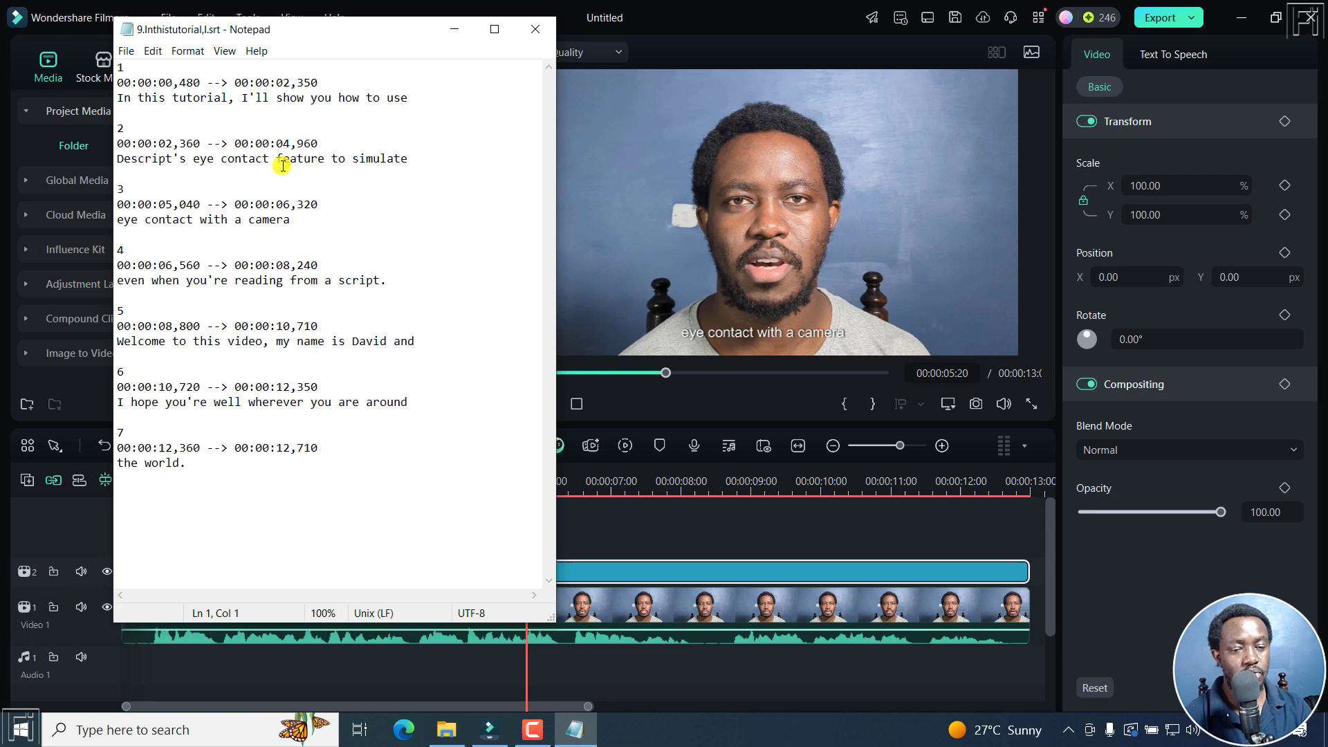
mouse_move(750, 287)
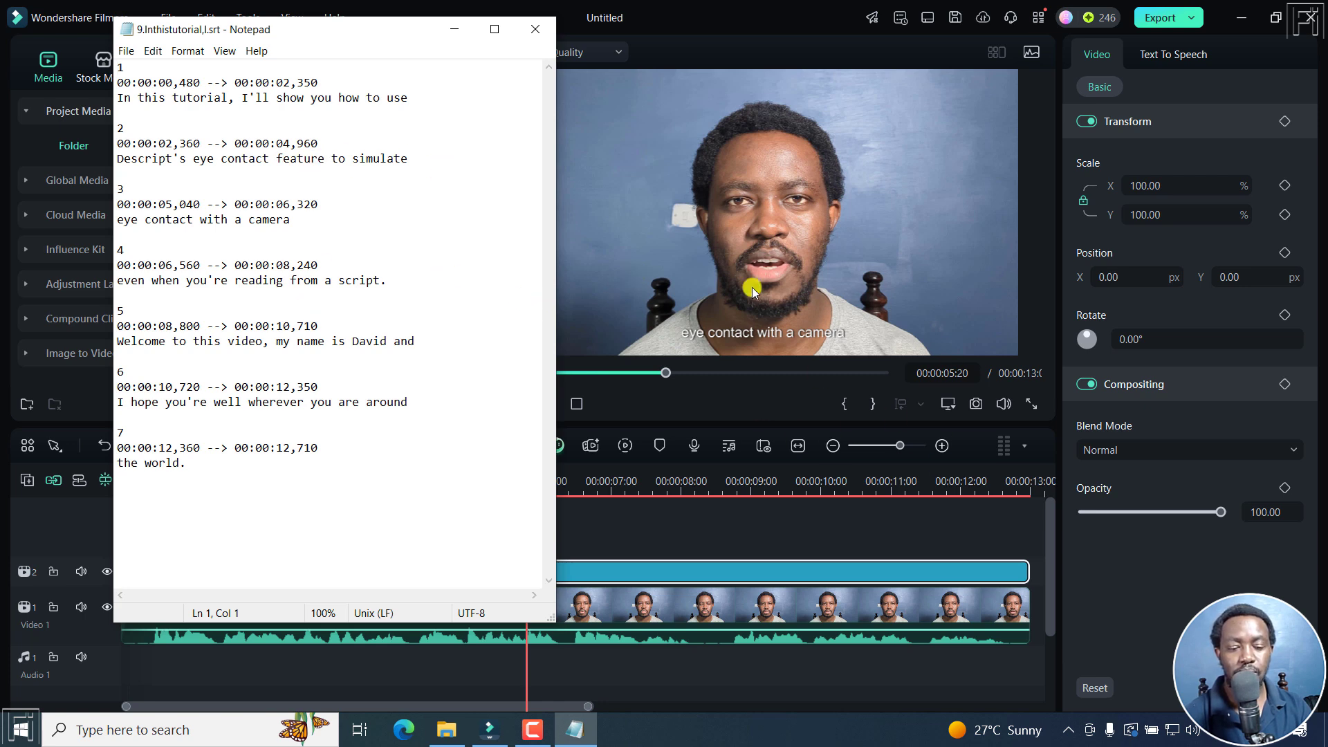